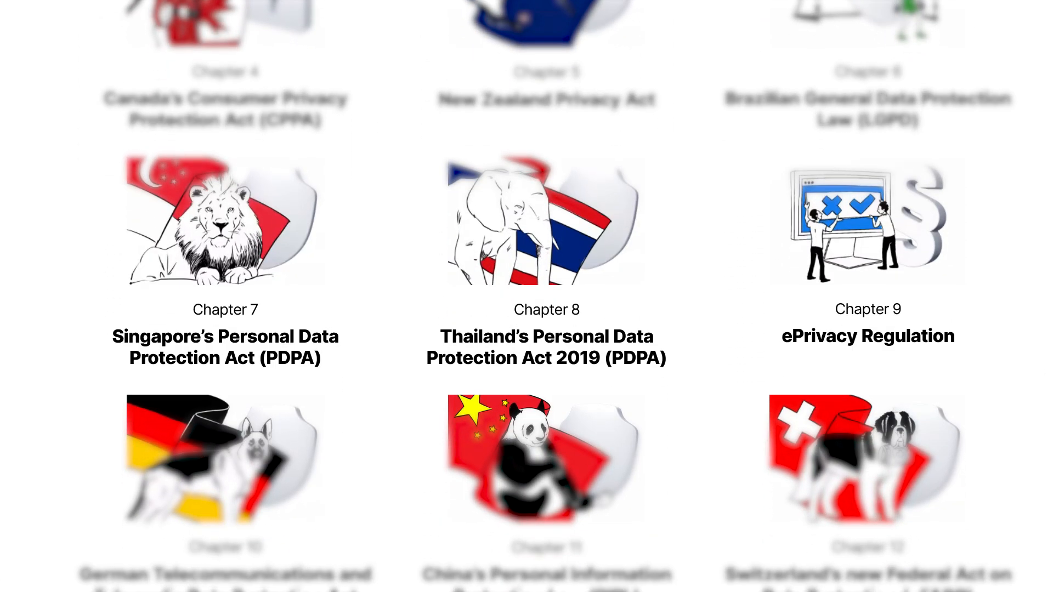
Run the website privacy scan, acknowledge completion, and scroll to the Scan Report Summary
{"action": "scroll", "scroll_direction": "down", "scroll_amount": 3}
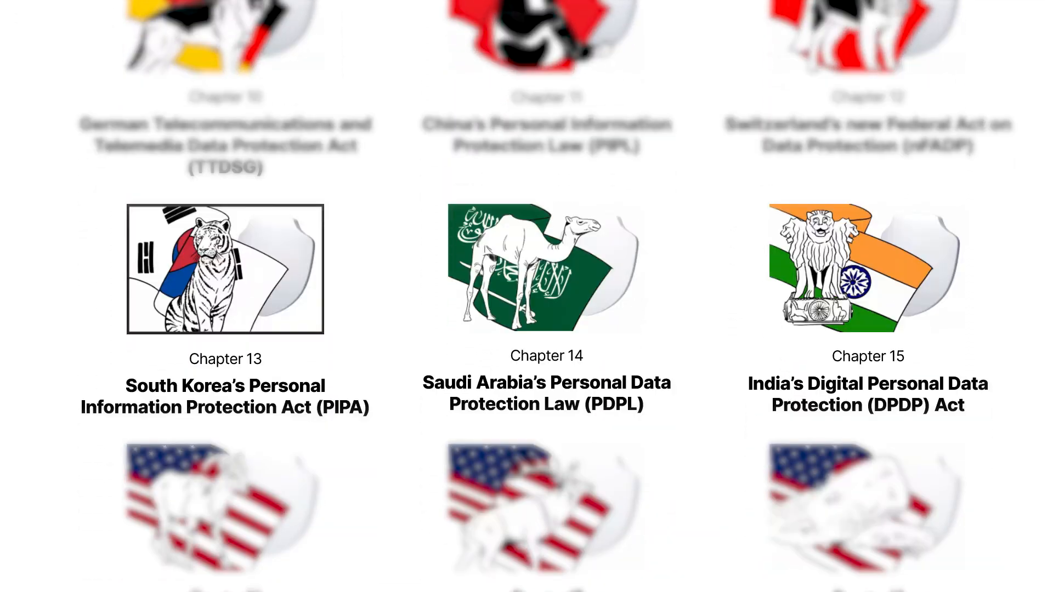
{"action": "scroll", "scroll_direction": "down", "scroll_amount": 3}
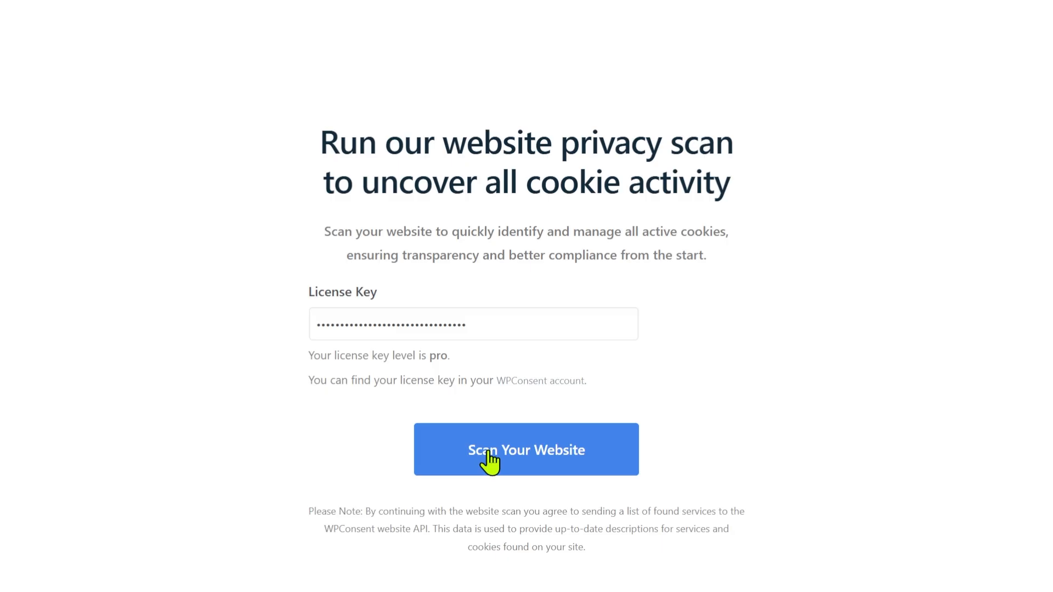
{"action": "left_click", "coordinate": [526, 450]}
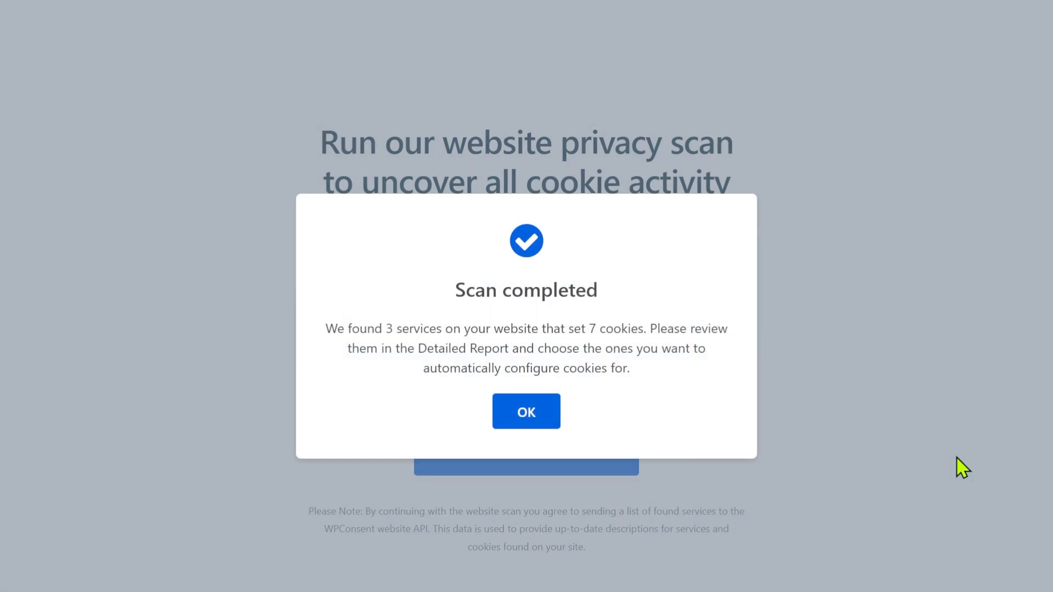
{"action": "left_click", "coordinate": [526, 411]}
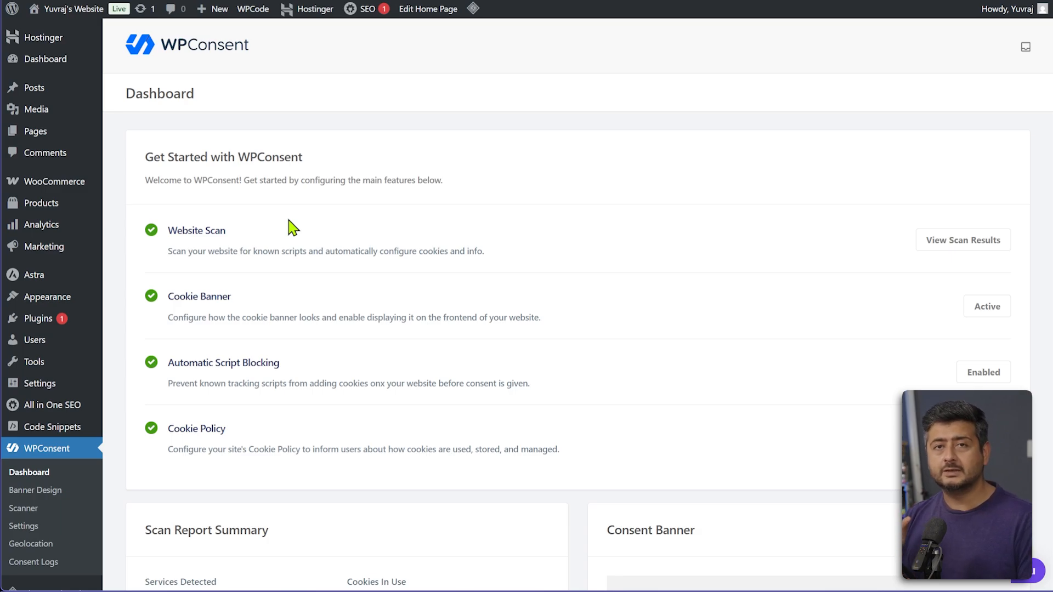
{"action": "mouse_move", "coordinate": [237, 240]}
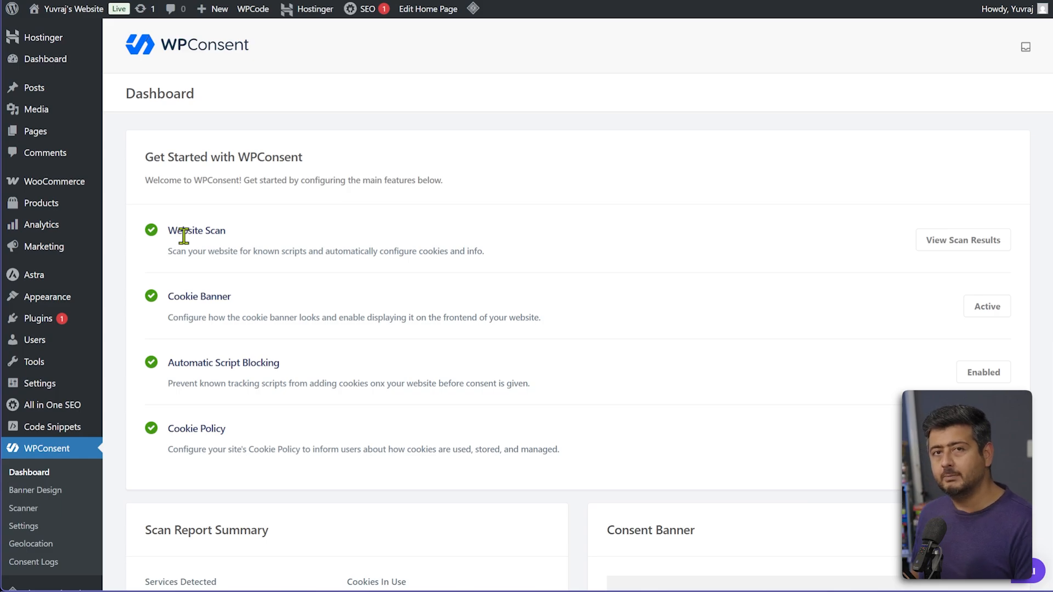
{"action": "mouse_move", "coordinate": [334, 299]}
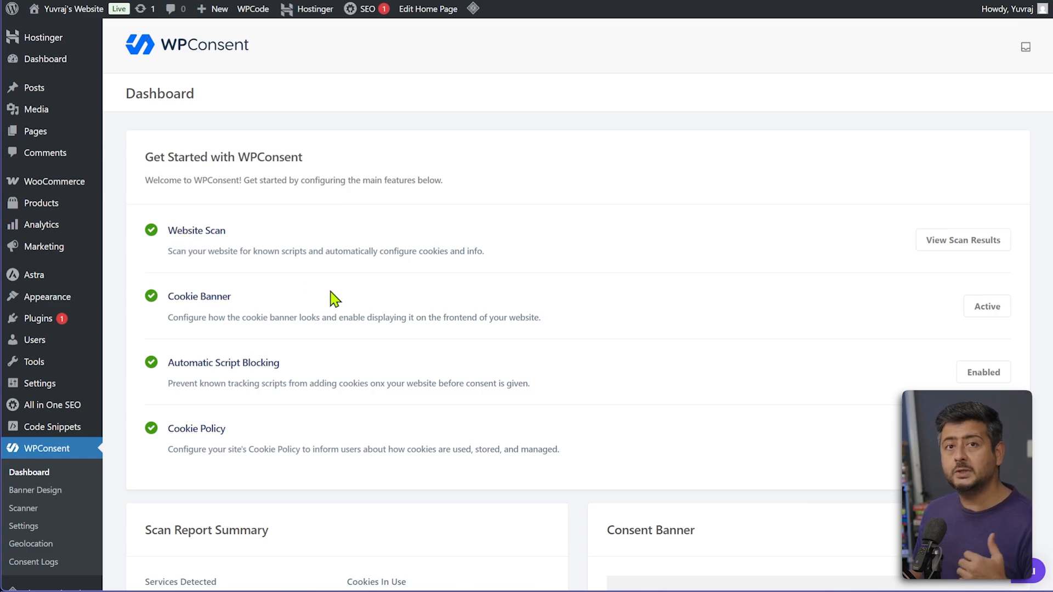
{"action": "scroll", "scroll_direction": "down", "scroll_amount": 3}
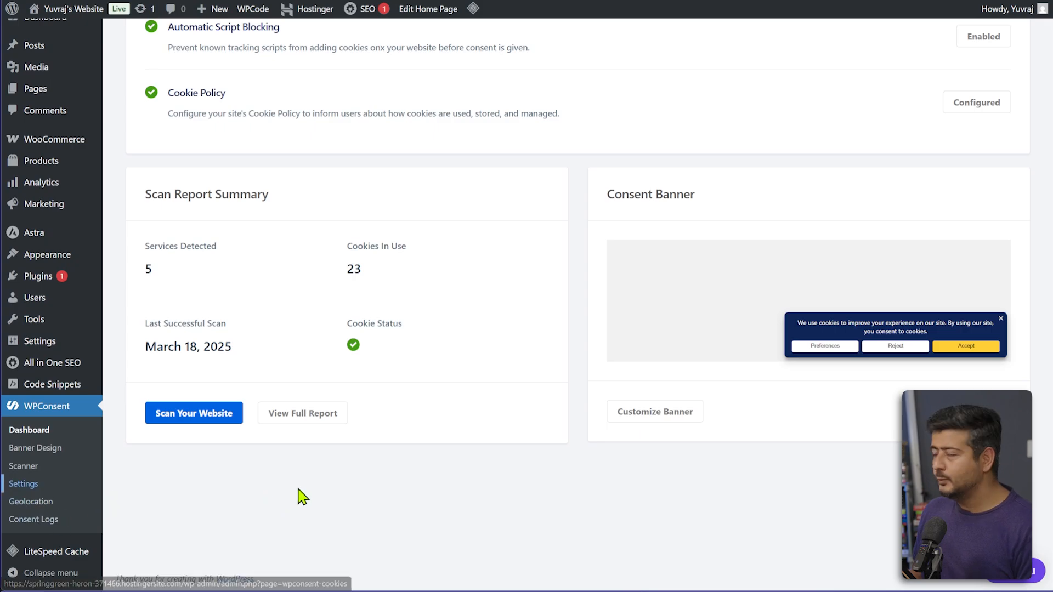
Open WPConsent Settings and scroll through the Cookies Configuration options
{"action": "left_click", "coordinate": [24, 483]}
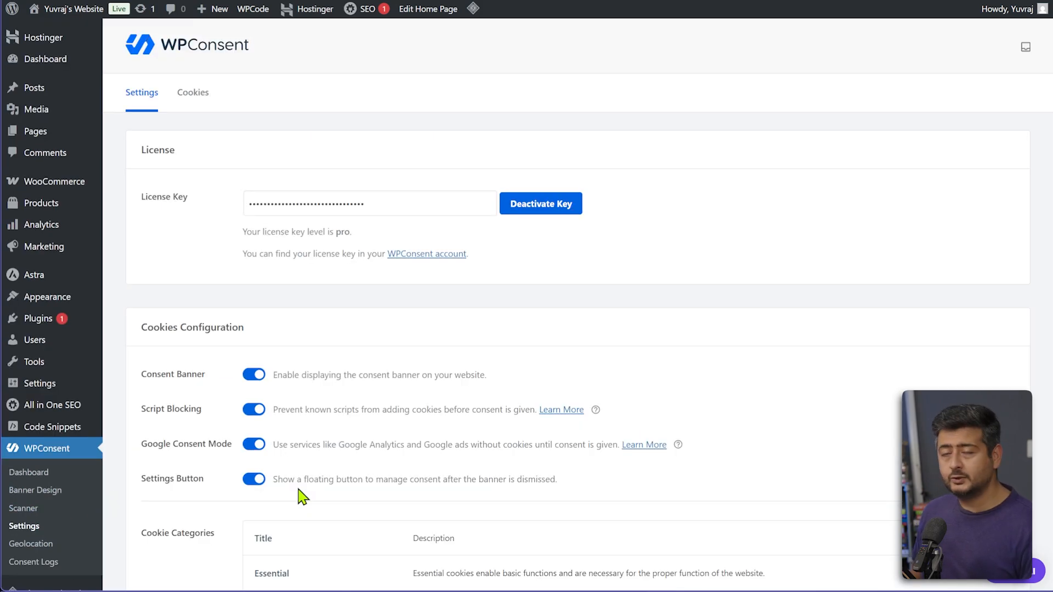
{"action": "mouse_move", "coordinate": [659, 429]}
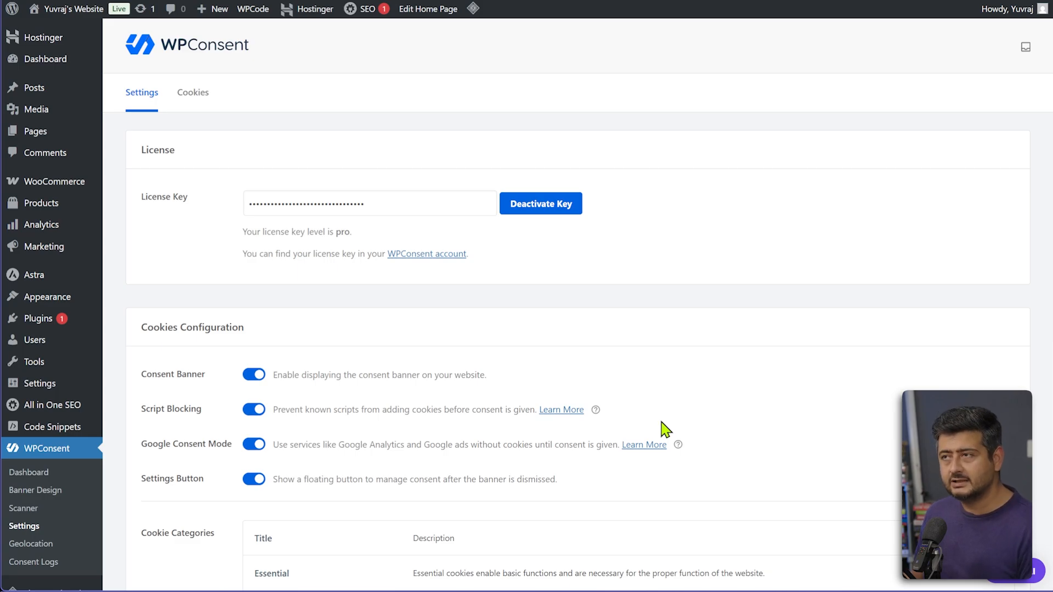
{"action": "scroll", "scroll_direction": "down", "scroll_amount": 3}
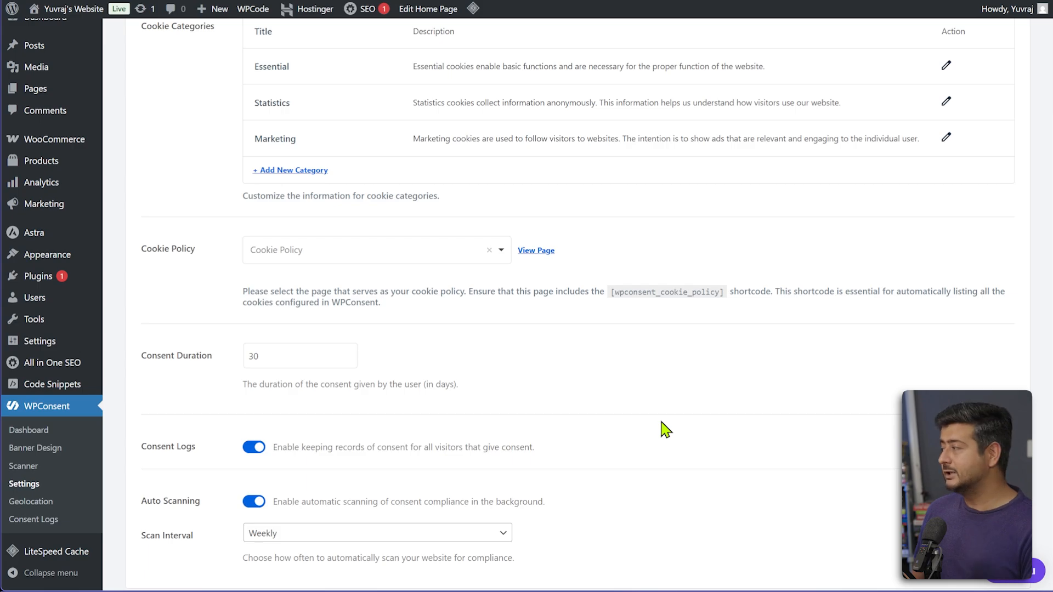
{"action": "scroll", "scroll_direction": "down", "scroll_amount": 3}
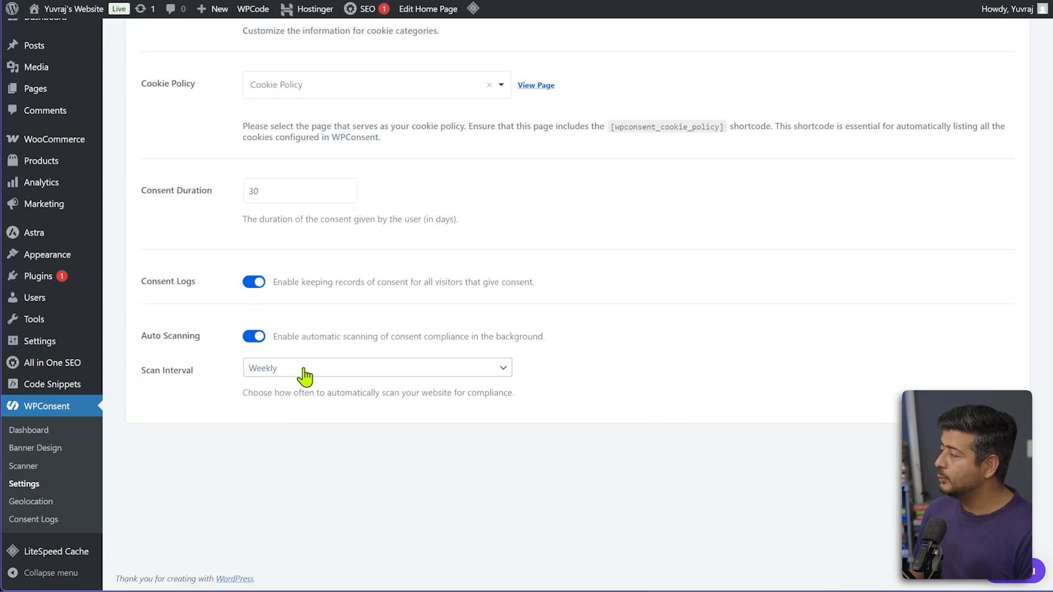
{"action": "mouse_move", "coordinate": [297, 460]}
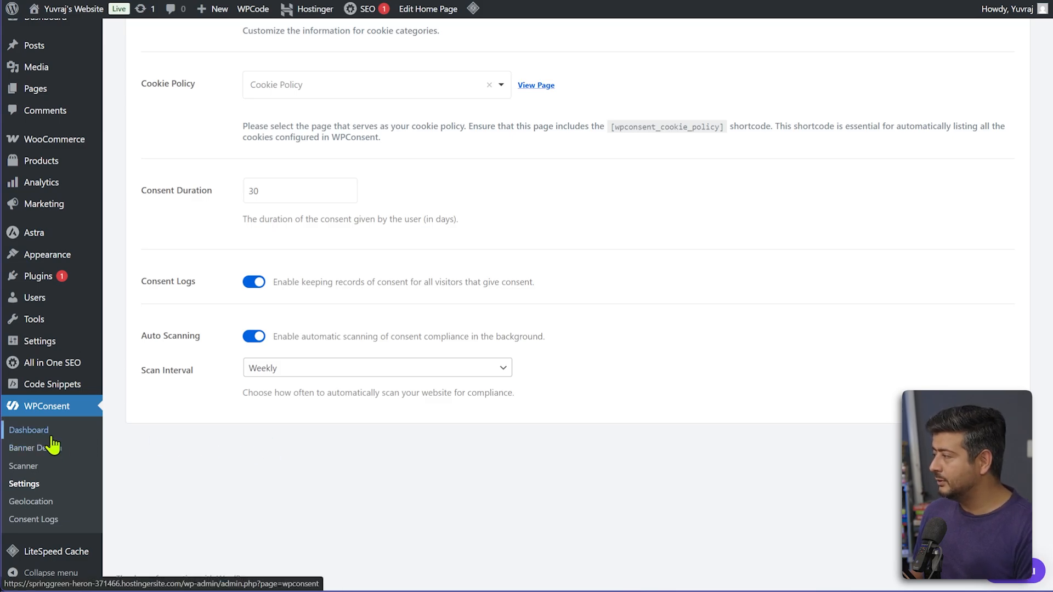
Go back to the Dashboard and scroll to the summary of 5 services and 23 cookies
{"action": "left_click", "coordinate": [28, 430]}
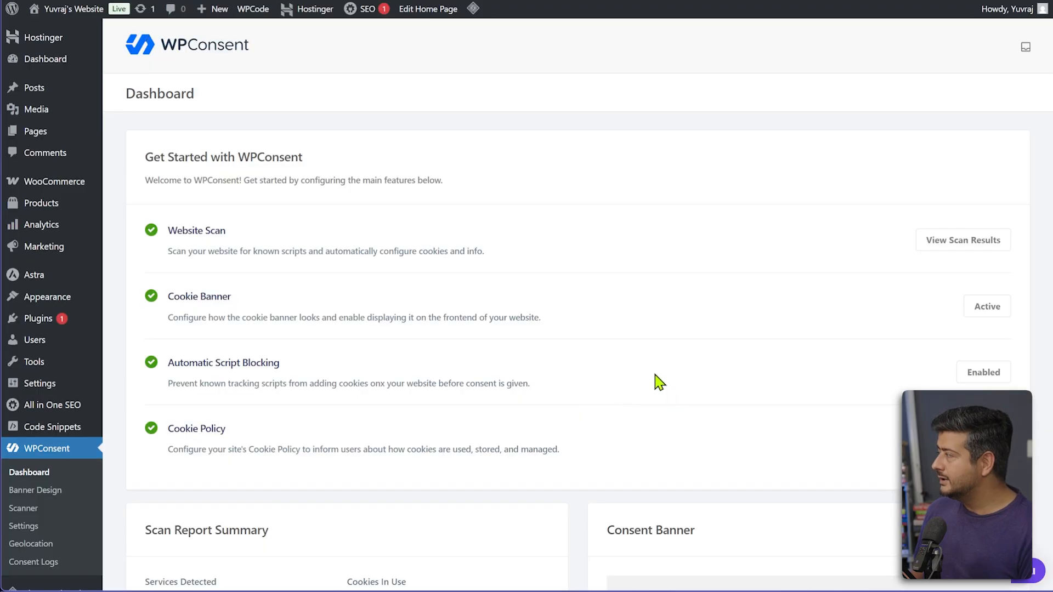
{"action": "mouse_move", "coordinate": [522, 296]}
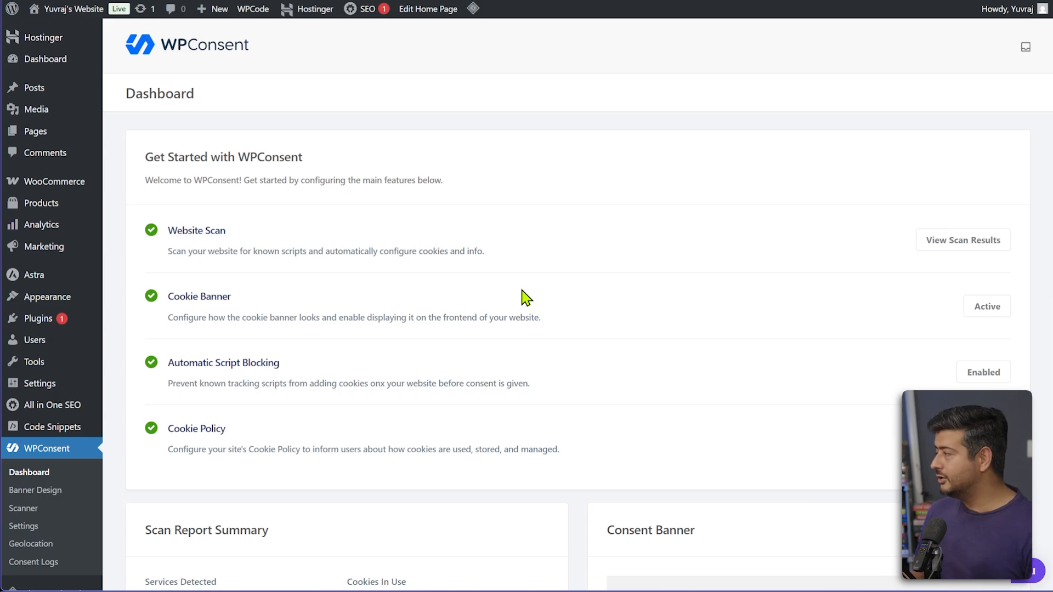
{"action": "scroll", "scroll_direction": "down", "scroll_amount": 3}
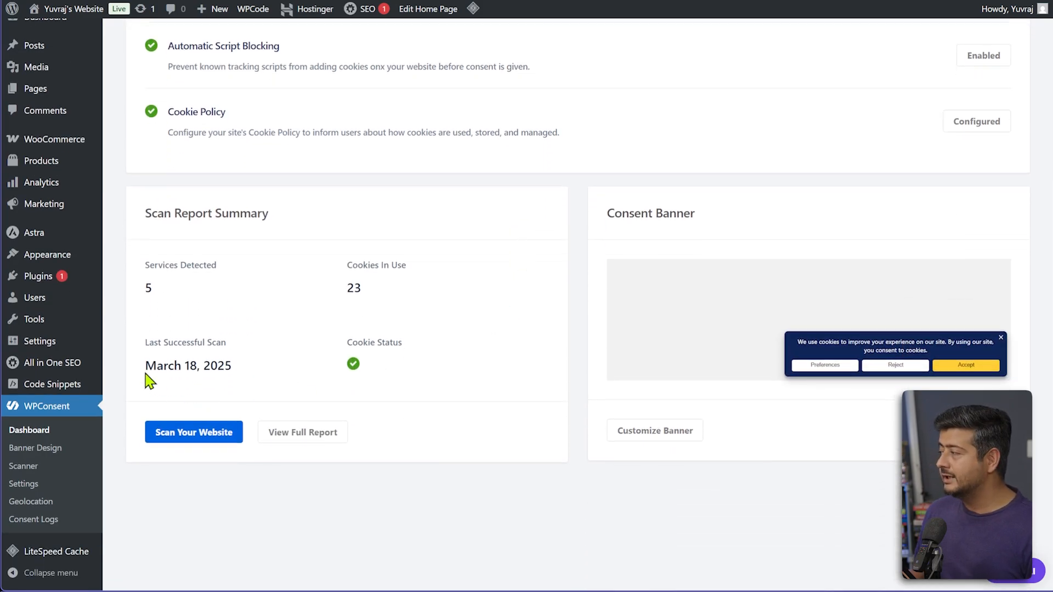
{"action": "mouse_move", "coordinate": [255, 397]}
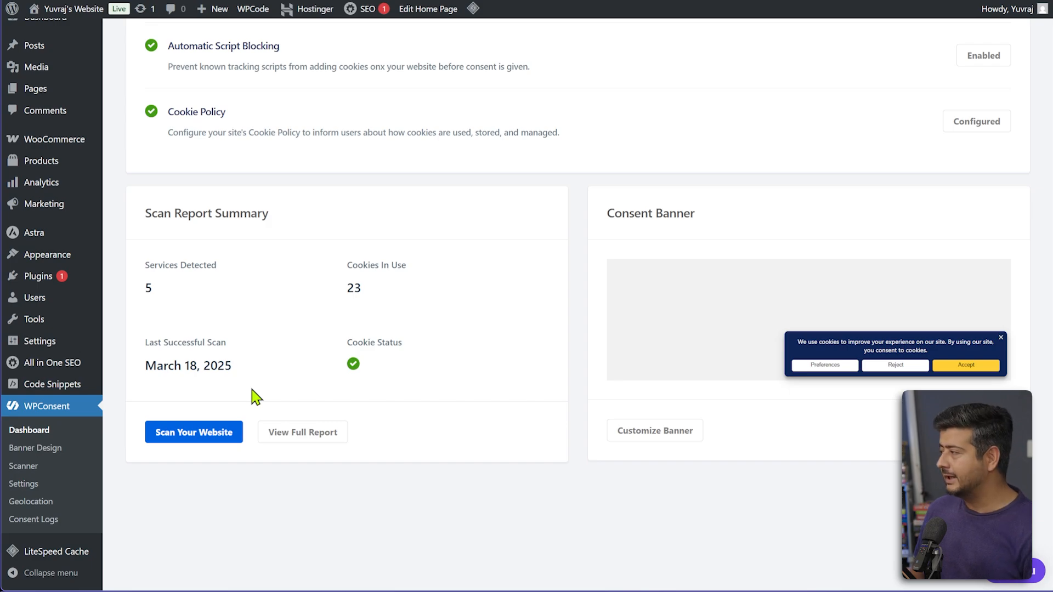
{"action": "mouse_move", "coordinate": [216, 436]}
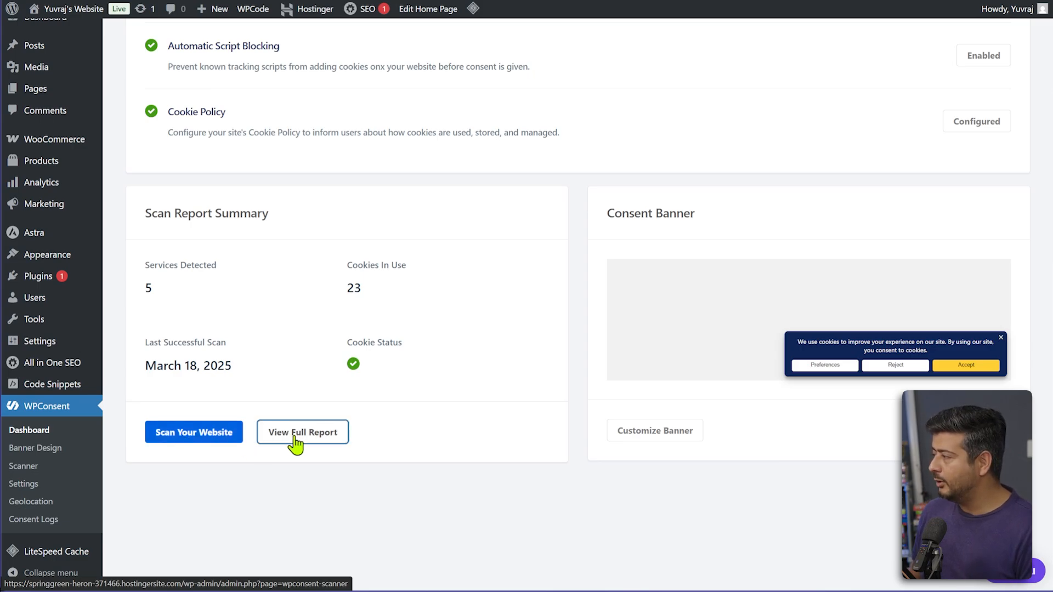
Open the full Website Scanner report listing Login, Comments and WooCommerce services
{"action": "left_click", "coordinate": [302, 432]}
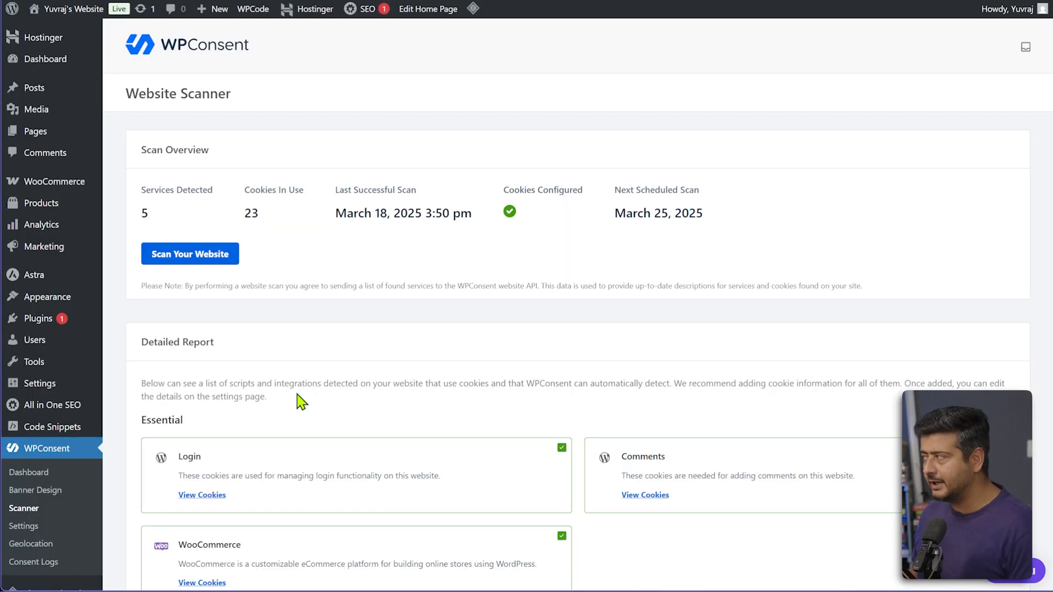
{"action": "mouse_move", "coordinate": [390, 134]}
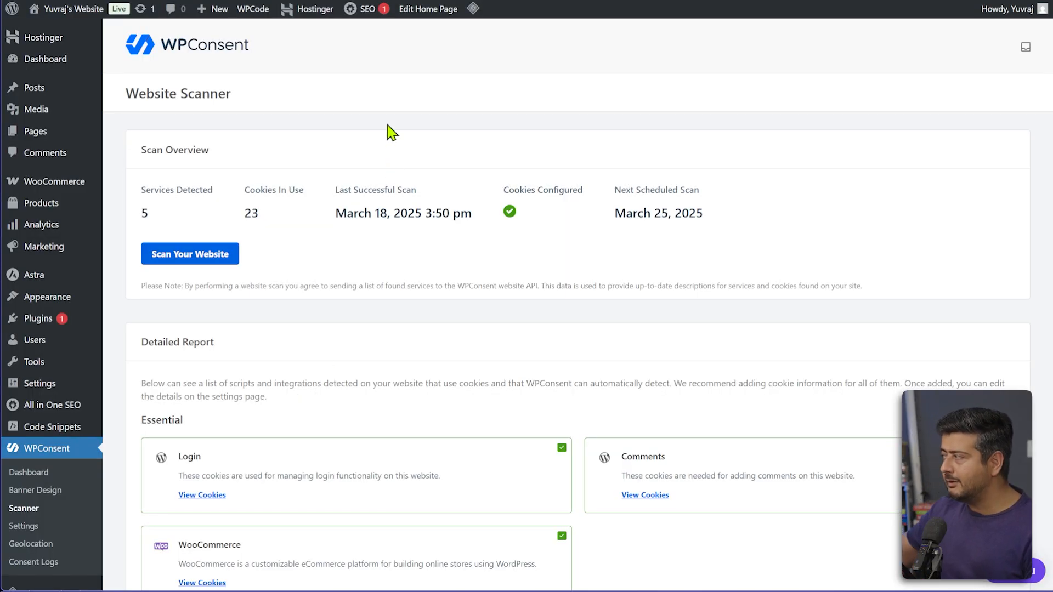
{"action": "mouse_move", "coordinate": [409, 236]}
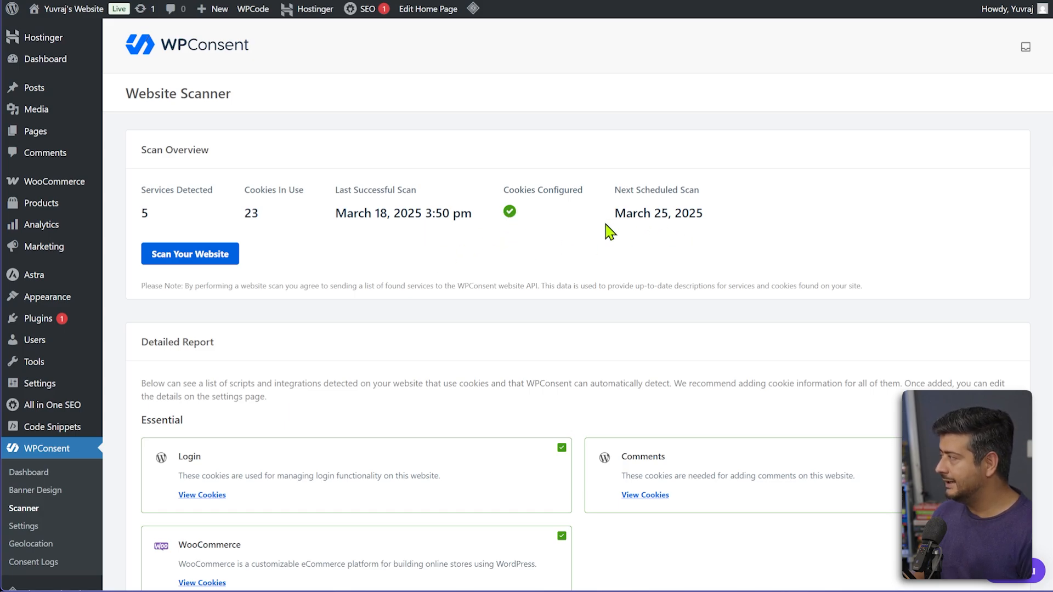
{"action": "mouse_move", "coordinate": [637, 249]}
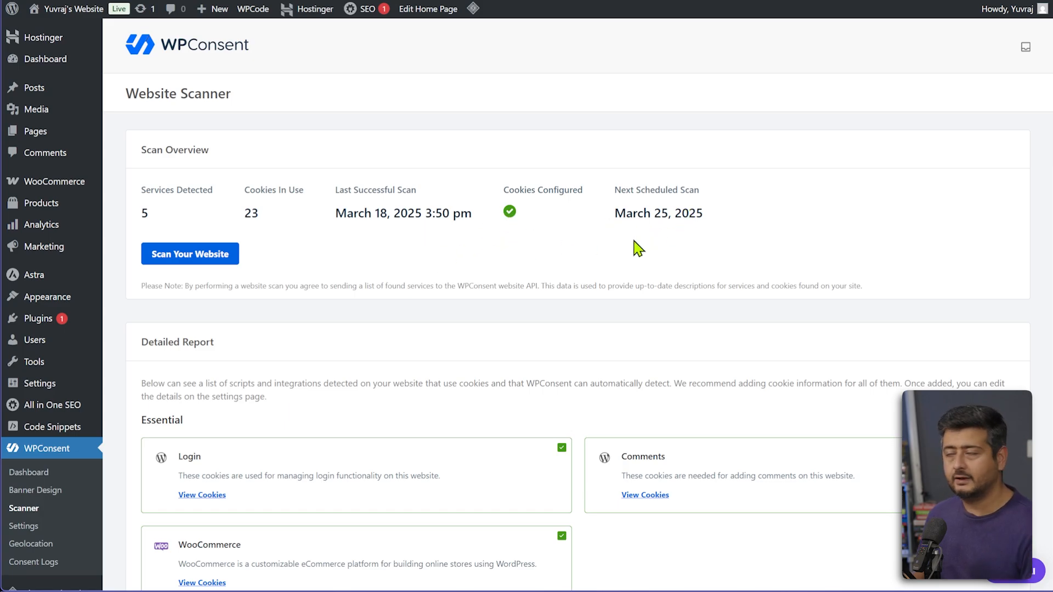
{"action": "double_click", "coordinate": [252, 213]}
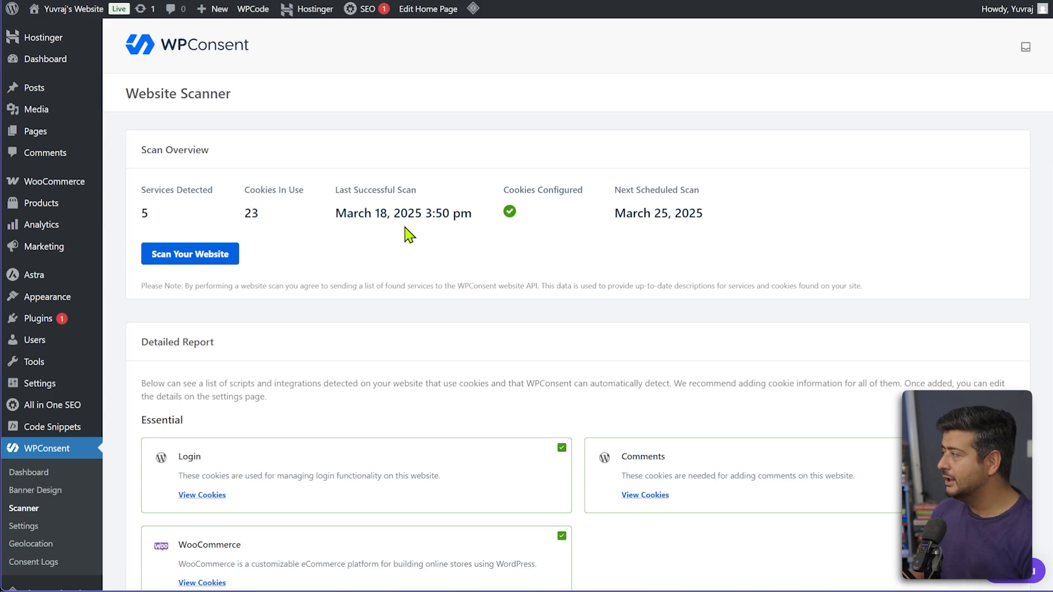
{"action": "scroll", "scroll_direction": "down", "scroll_amount": 3}
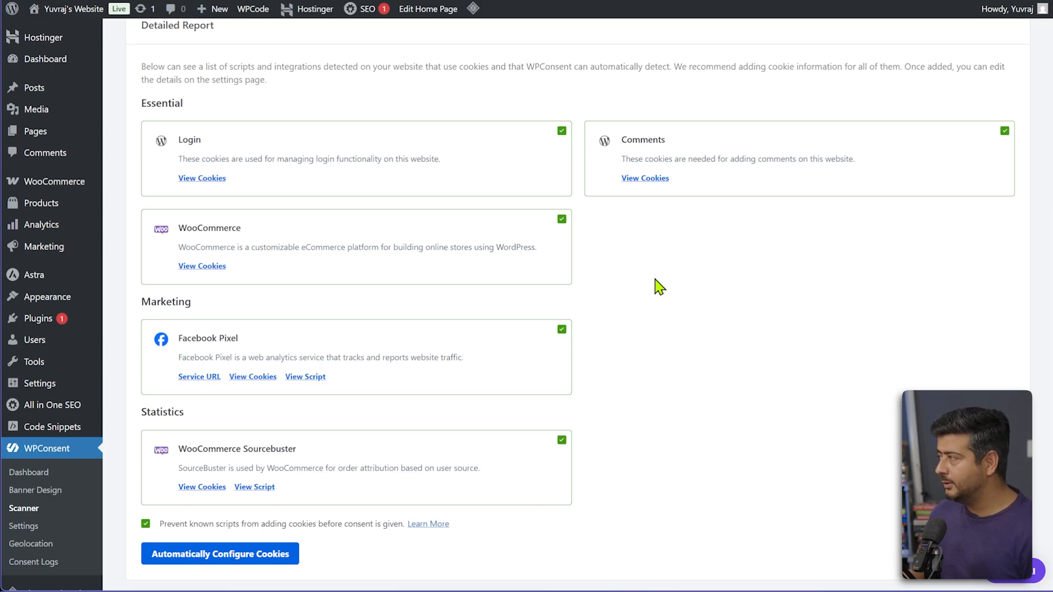
{"action": "mouse_move", "coordinate": [207, 155]}
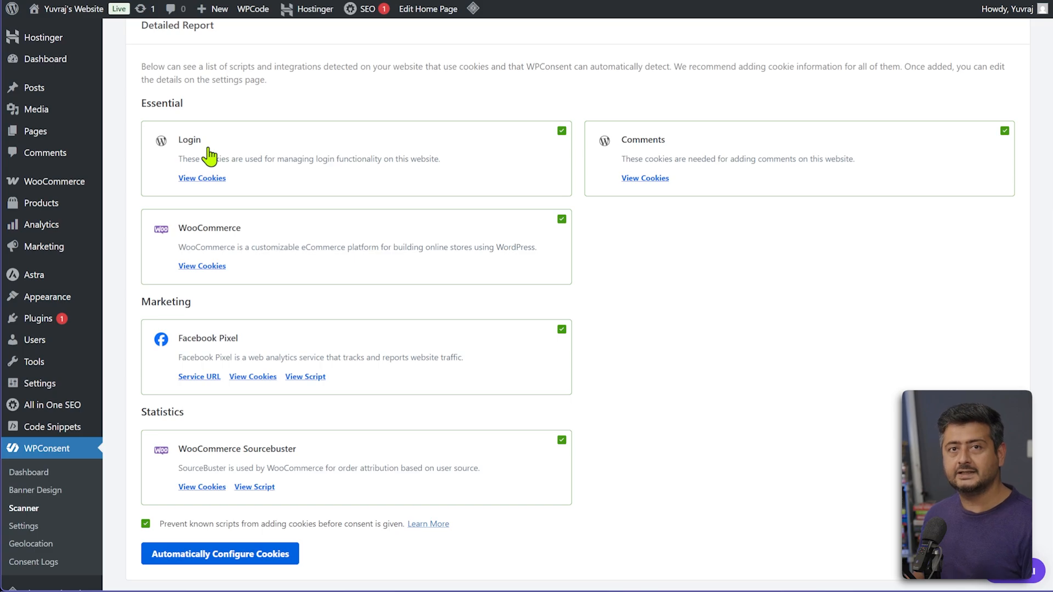
{"action": "mouse_move", "coordinate": [252, 158]}
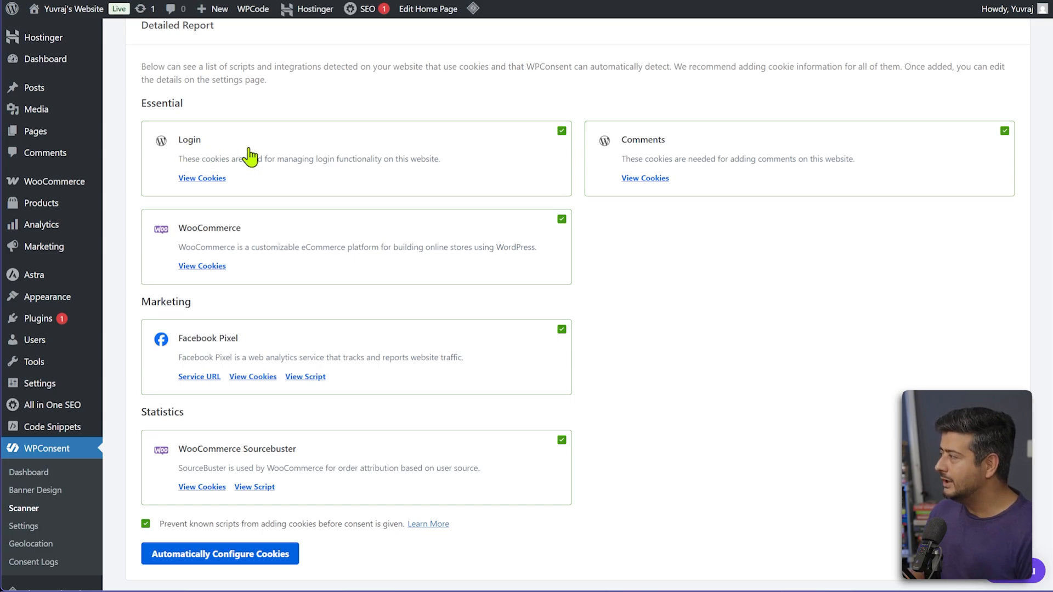
{"action": "left_click", "coordinate": [202, 177]}
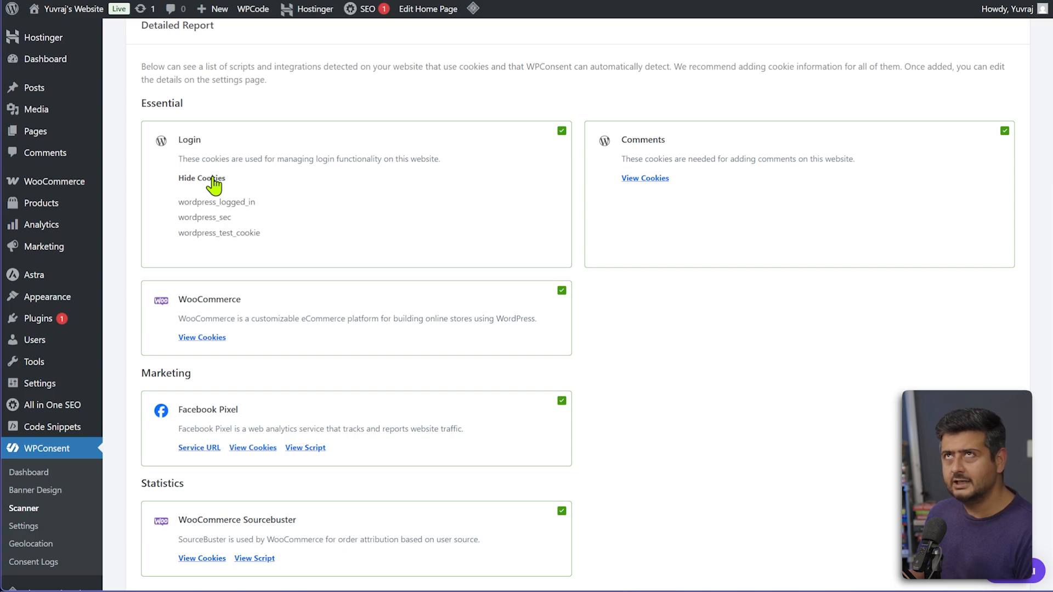
{"action": "left_click", "coordinate": [201, 178]}
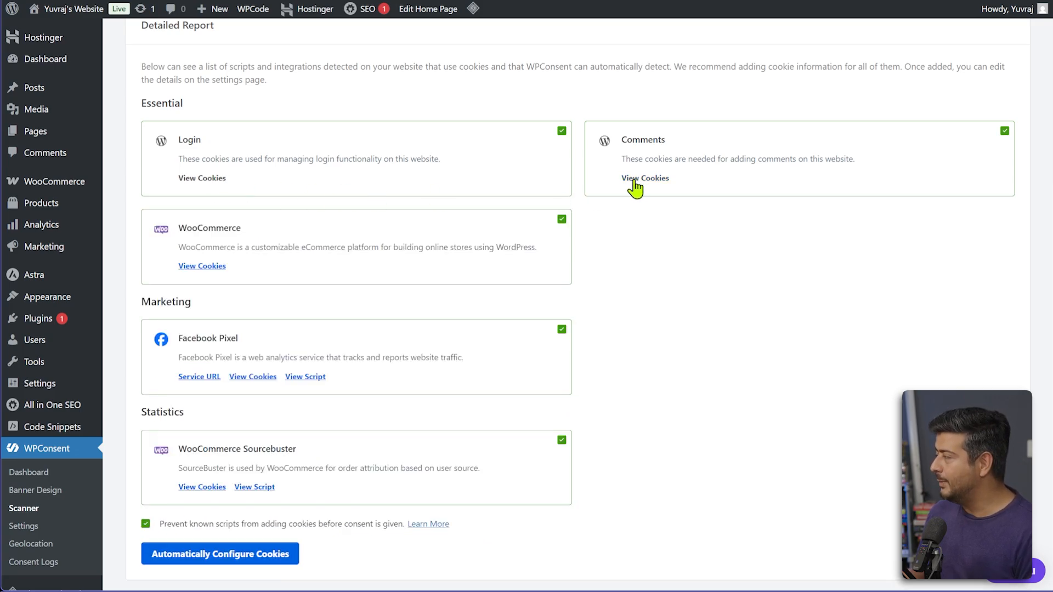
{"action": "mouse_move", "coordinate": [607, 244]}
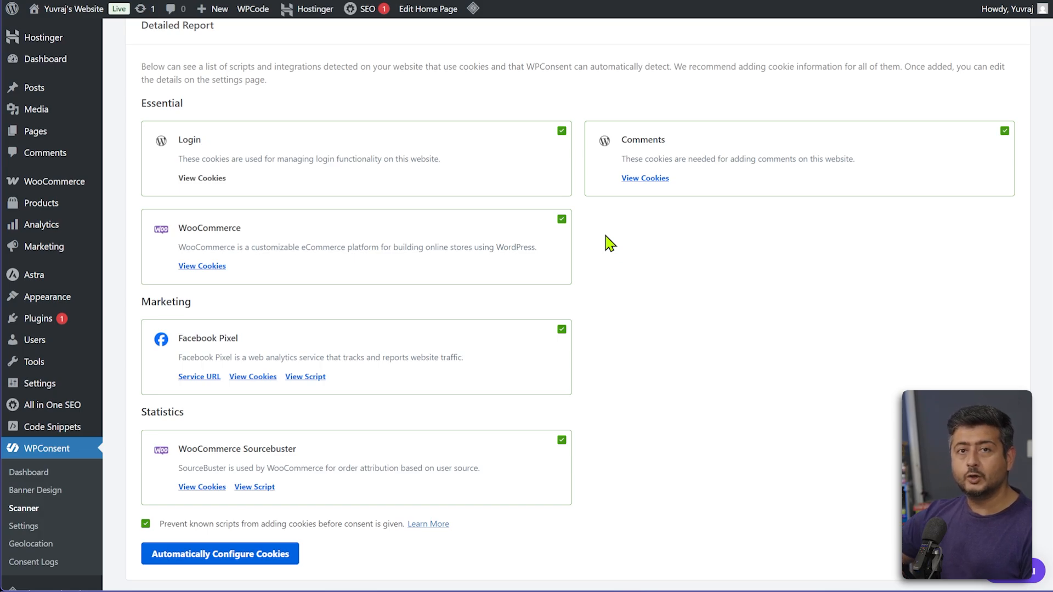
{"action": "mouse_move", "coordinate": [300, 269]}
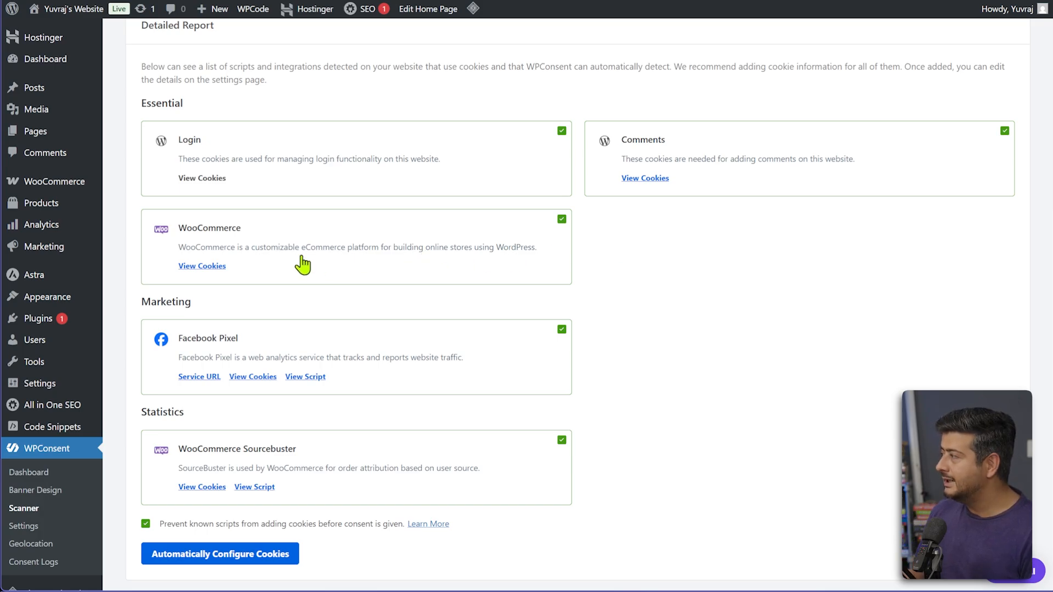
{"action": "mouse_move", "coordinate": [263, 272]}
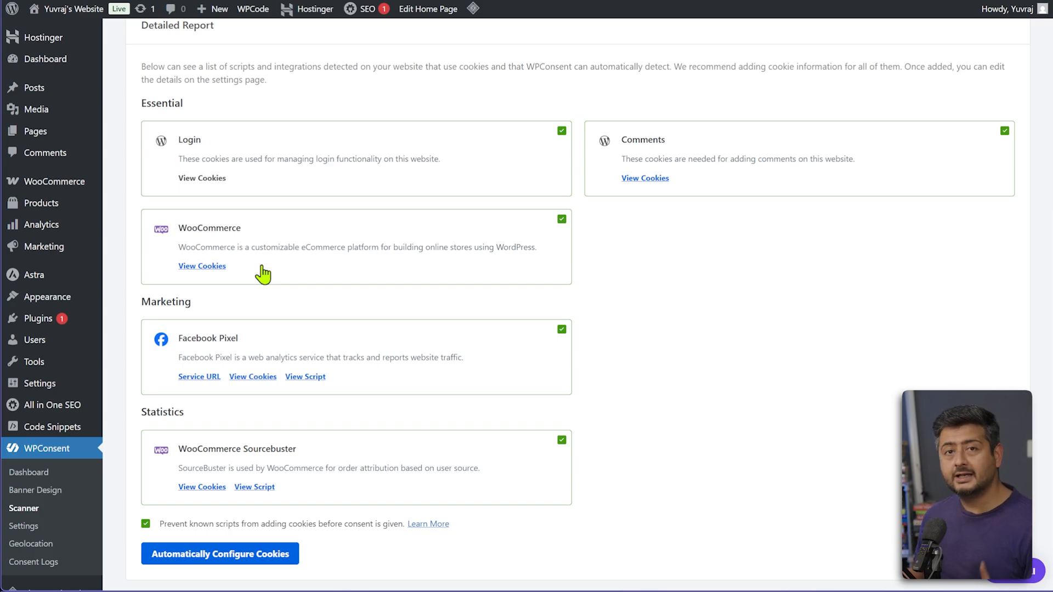
{"action": "scroll", "scroll_direction": "down", "scroll_amount": 3}
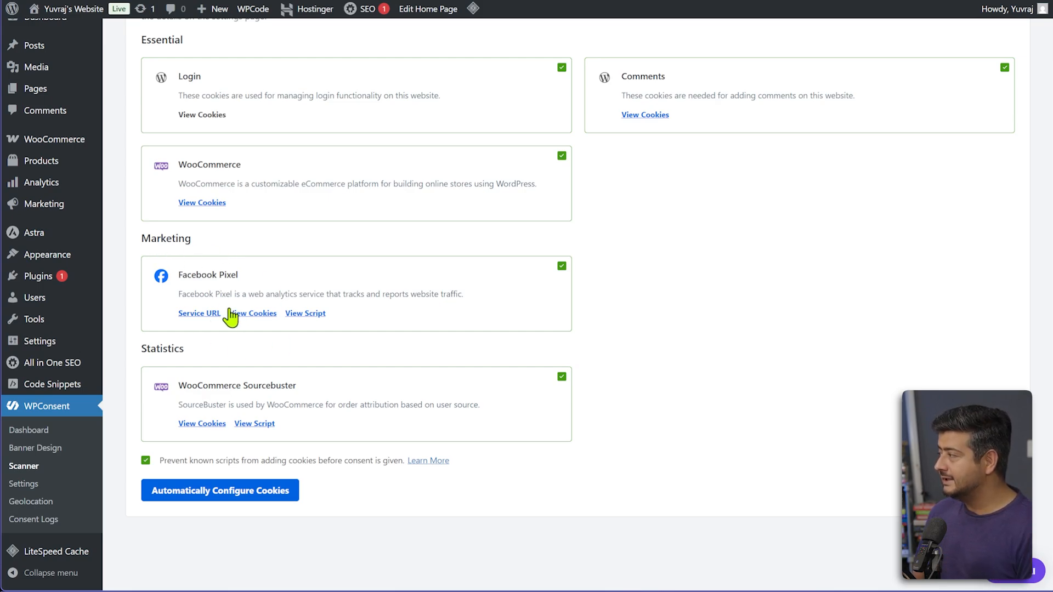
{"action": "mouse_move", "coordinate": [191, 400]}
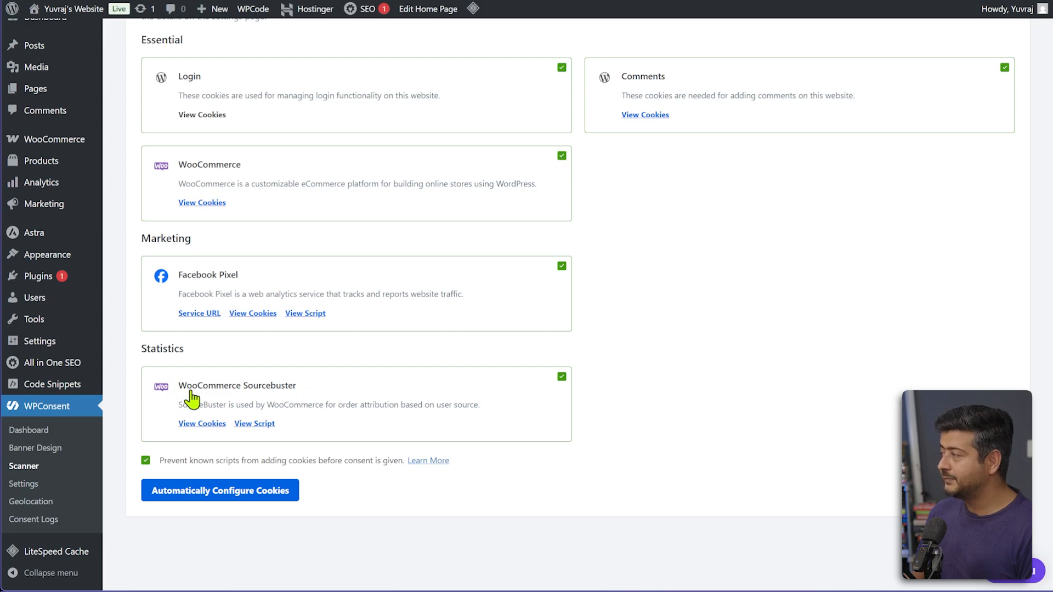
{"action": "mouse_move", "coordinate": [458, 442]}
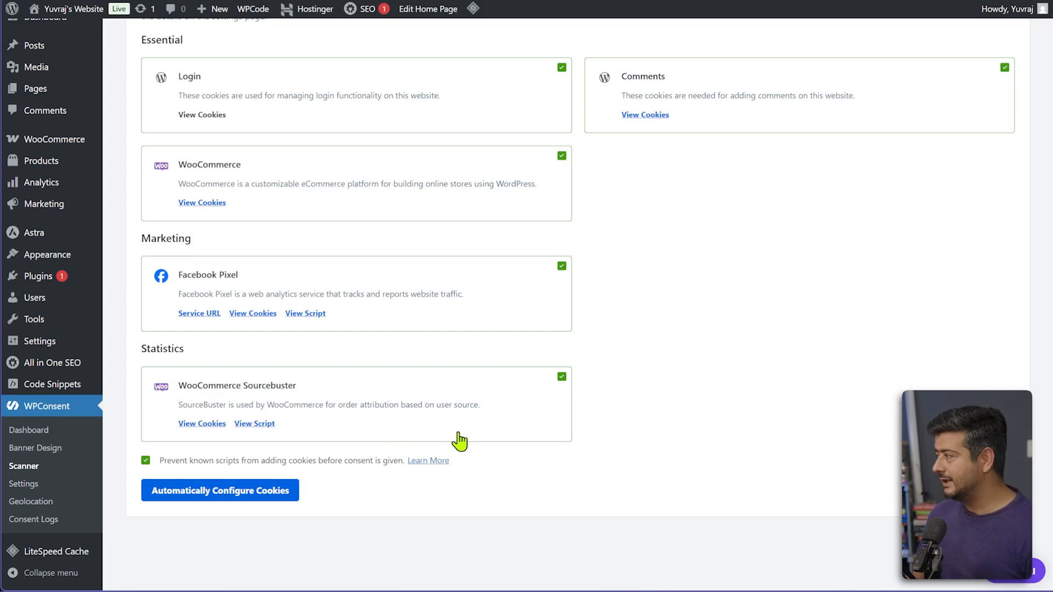
{"action": "mouse_move", "coordinate": [547, 464]}
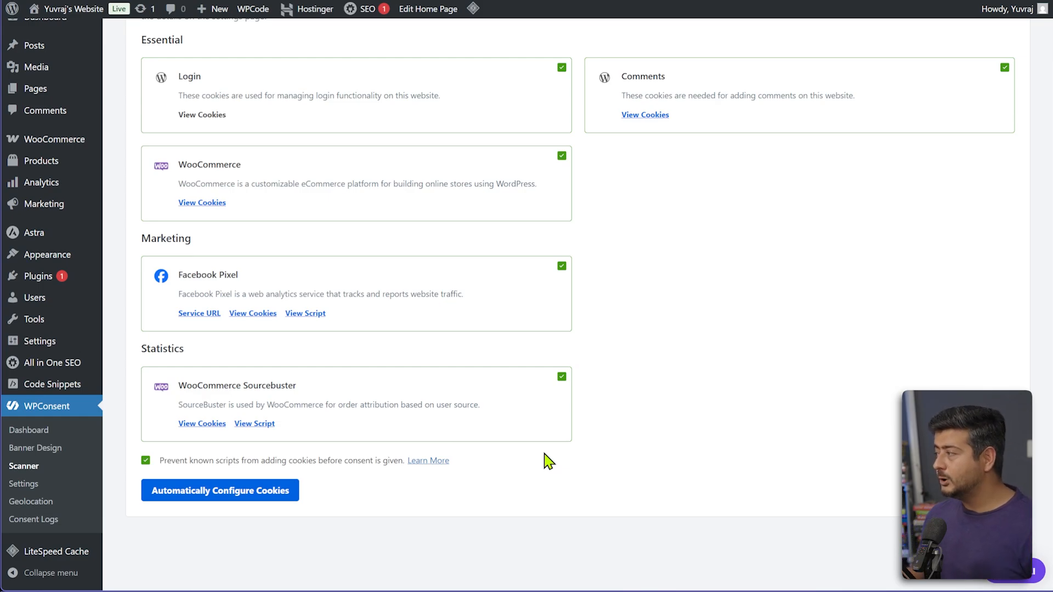
{"action": "mouse_move", "coordinate": [438, 511]}
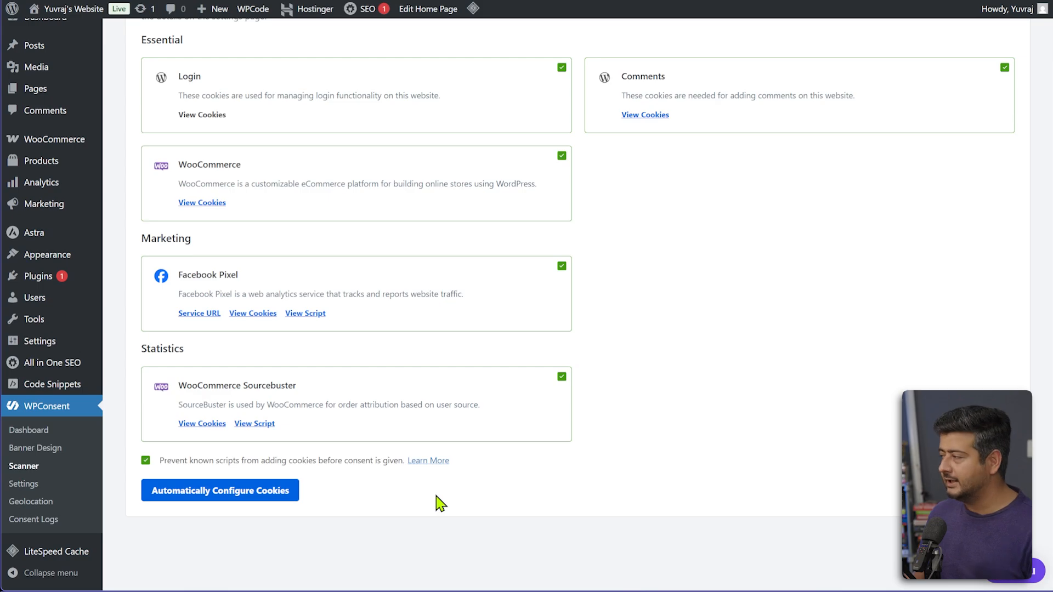
{"action": "mouse_move", "coordinate": [190, 503]}
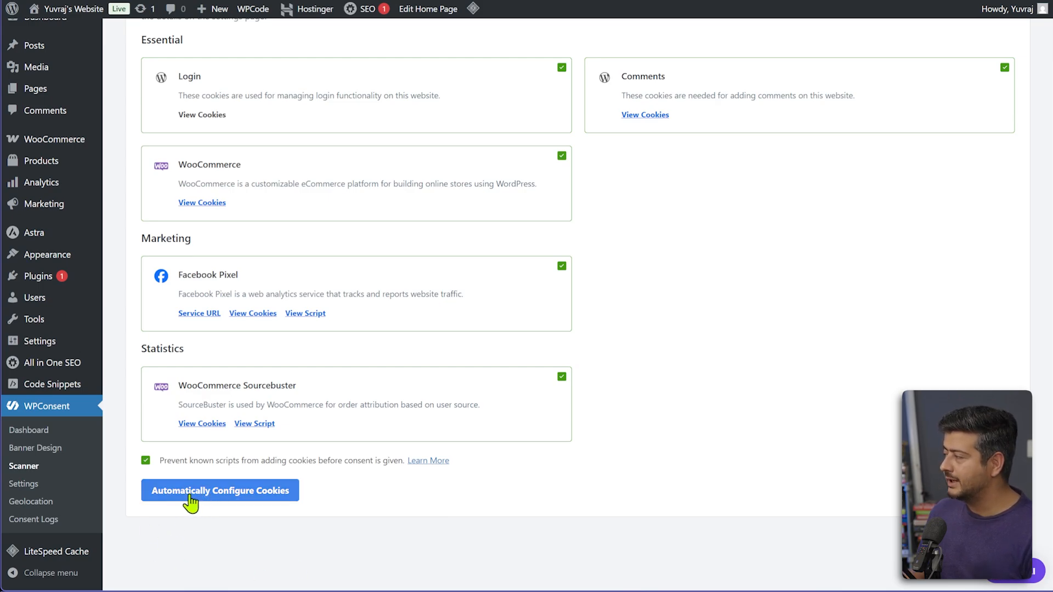
Automatically configure cookies for detected services, confirm, and dismiss the success notice
{"action": "left_click", "coordinate": [220, 491]}
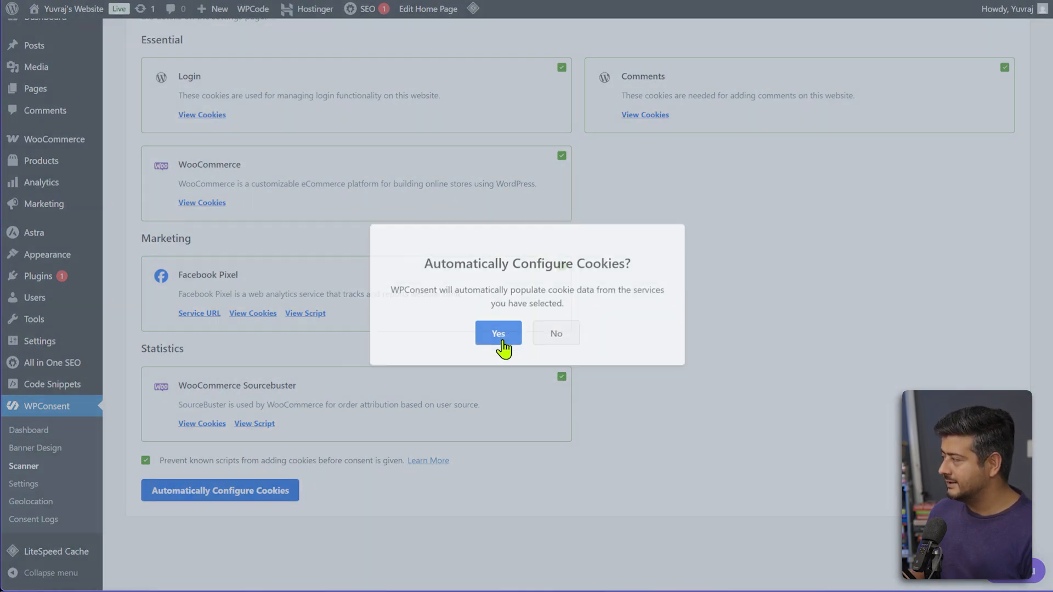
{"action": "left_click", "coordinate": [498, 333]}
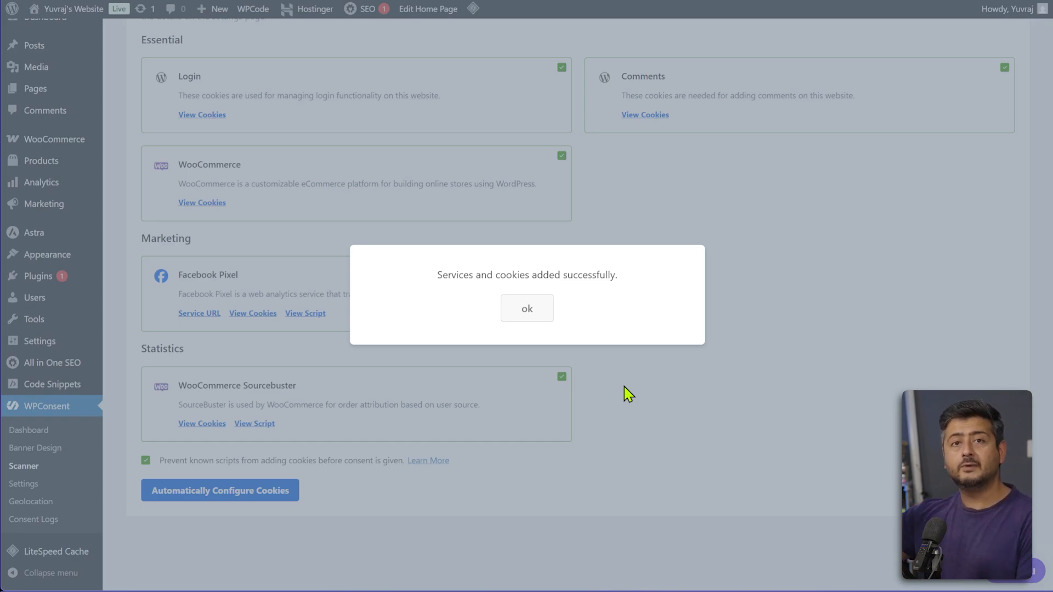
{"action": "left_click", "coordinate": [527, 308]}
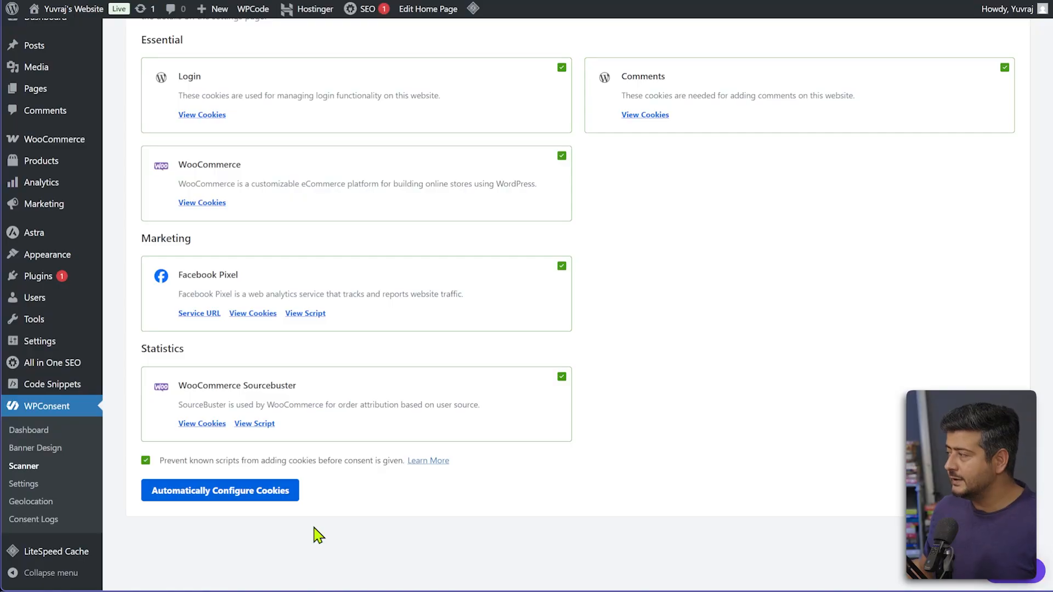
{"action": "mouse_move", "coordinate": [50, 420]}
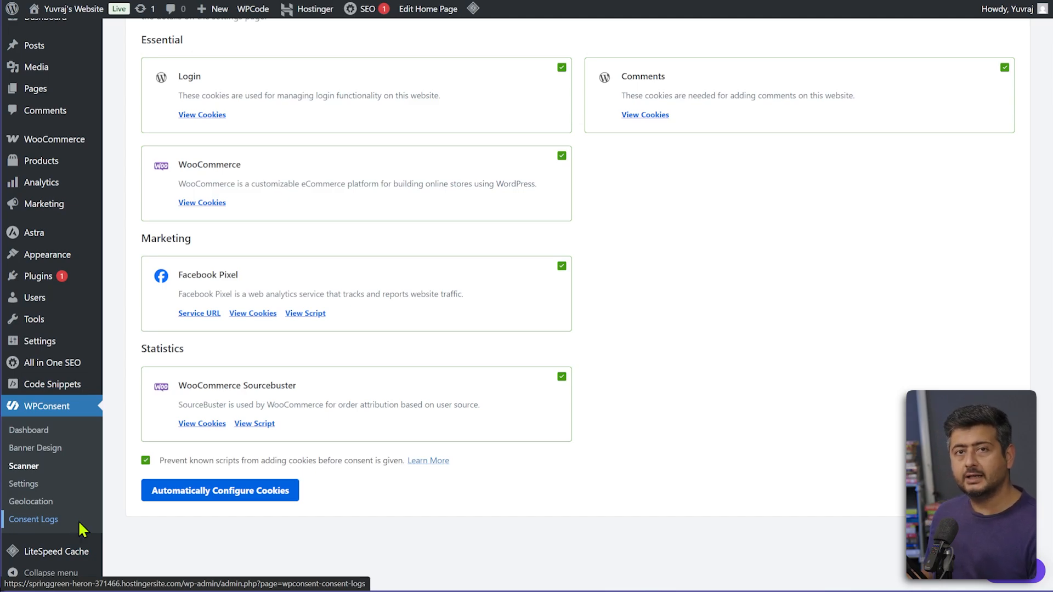
Open Consent Logs to review the two guest consent records
{"action": "left_click", "coordinate": [34, 520]}
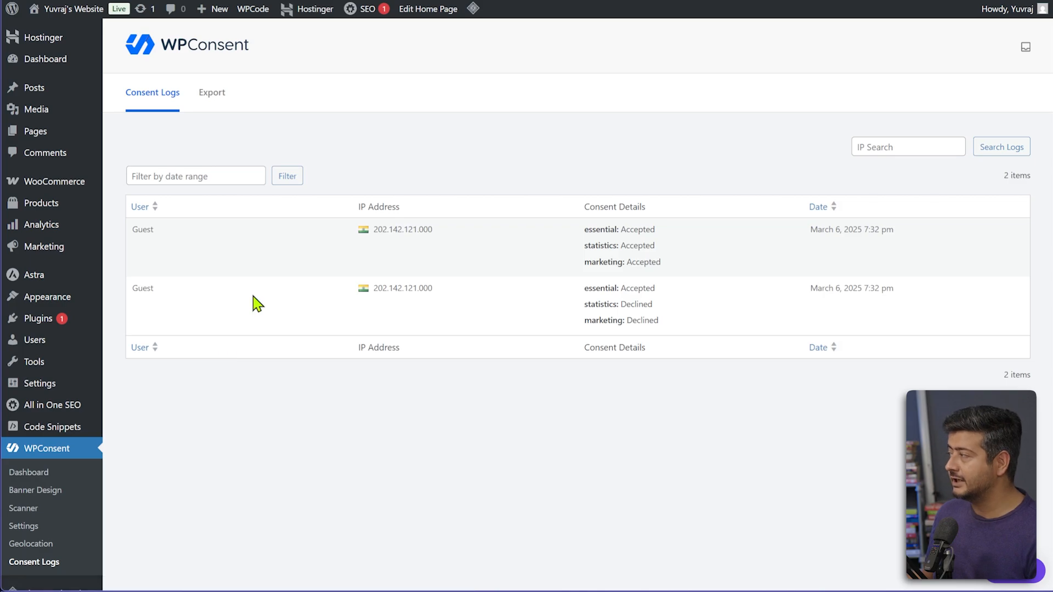
{"action": "mouse_move", "coordinate": [367, 244]}
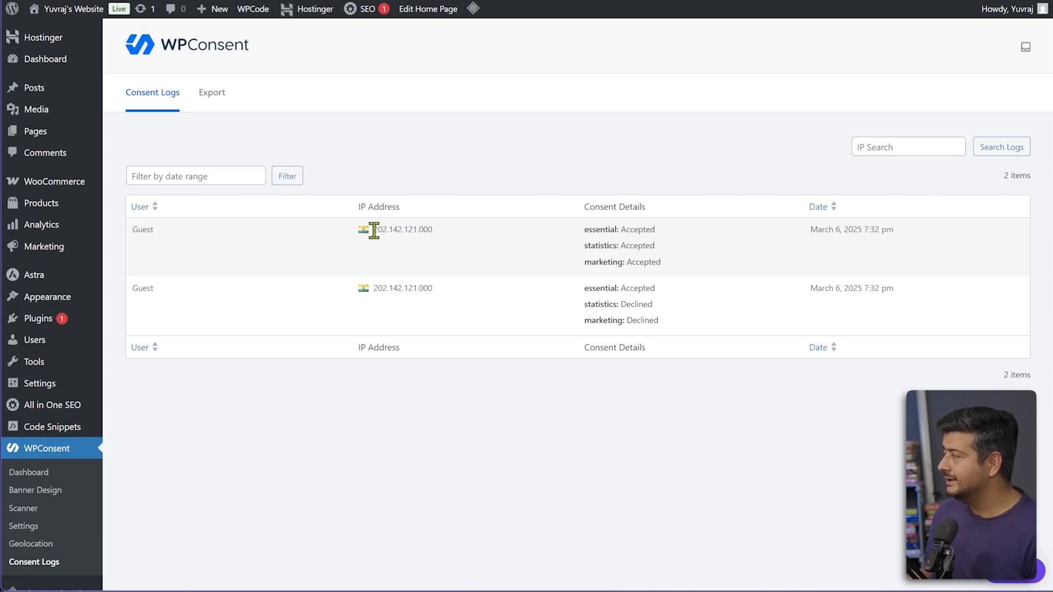
{"action": "mouse_move", "coordinate": [658, 226]}
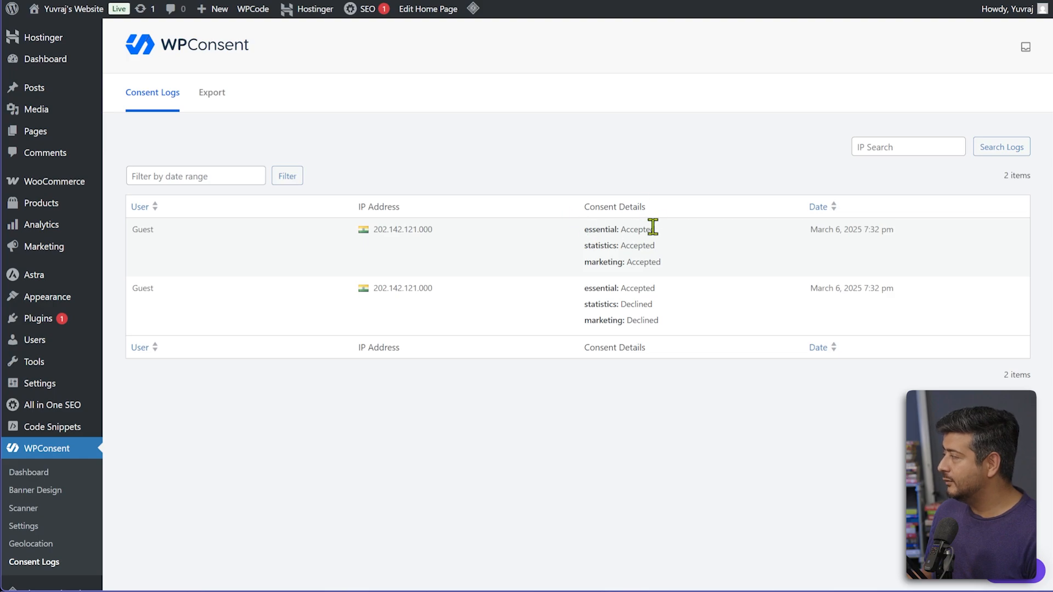
{"action": "mouse_move", "coordinate": [642, 288]}
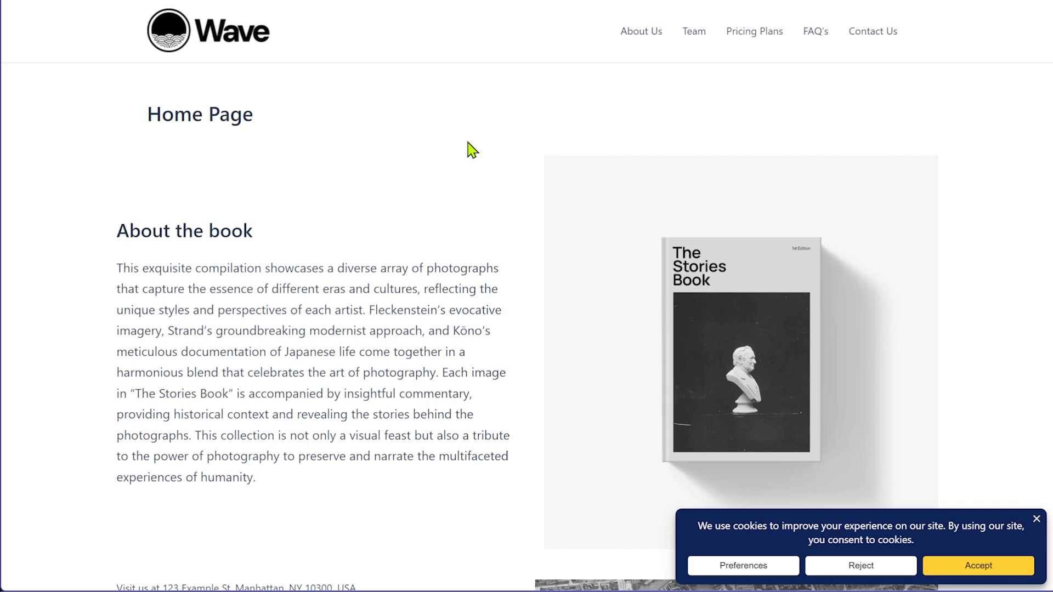
Inspect the Wave home page and switch DevTools to the Application panel's cookies
{"action": "right_click", "coordinate": [471, 150]}
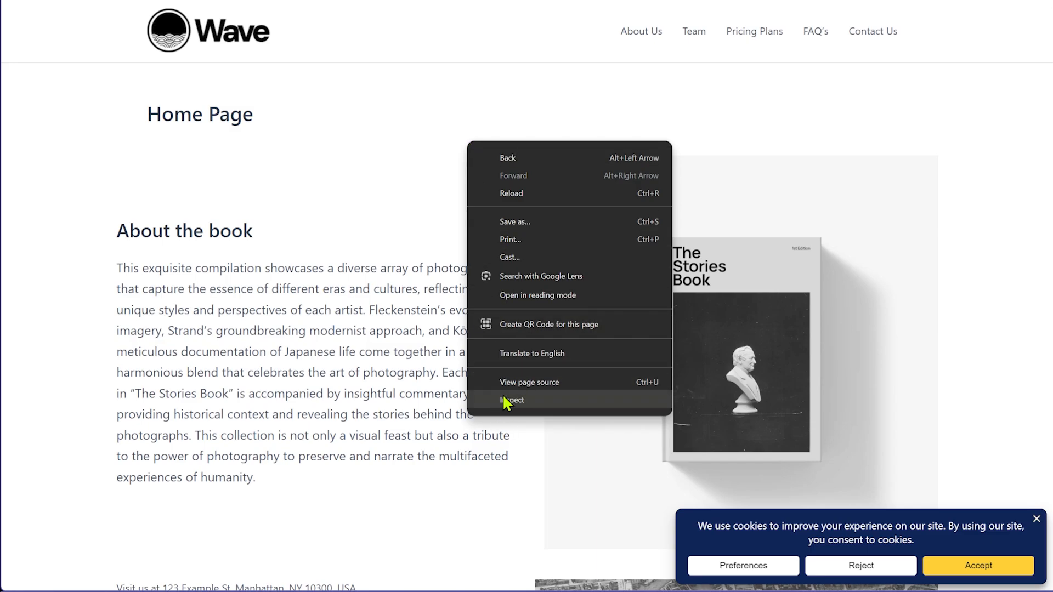
{"action": "left_click", "coordinate": [505, 401]}
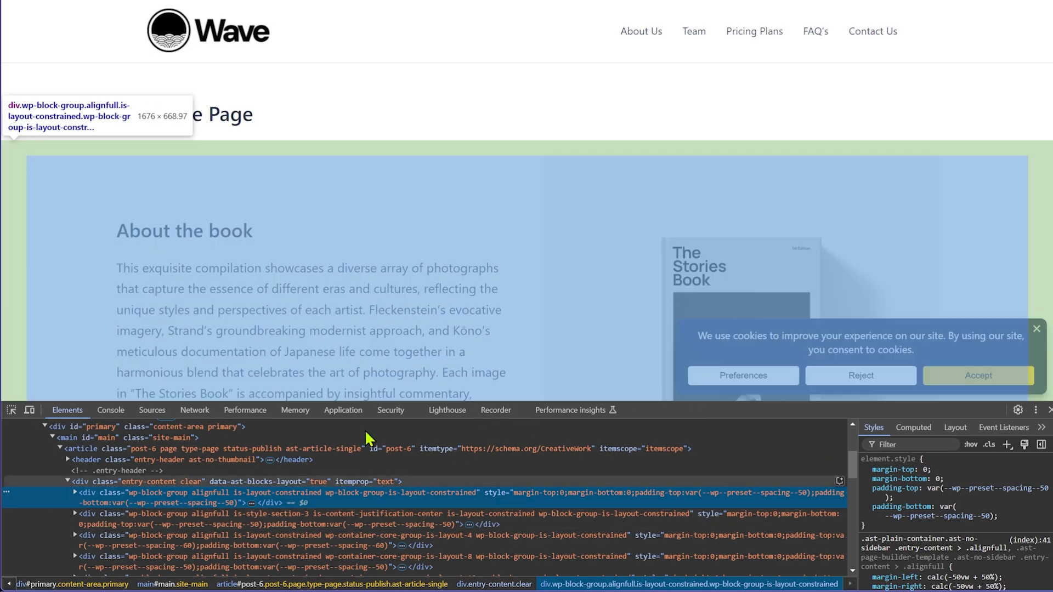
{"action": "mouse_move", "coordinate": [337, 418]}
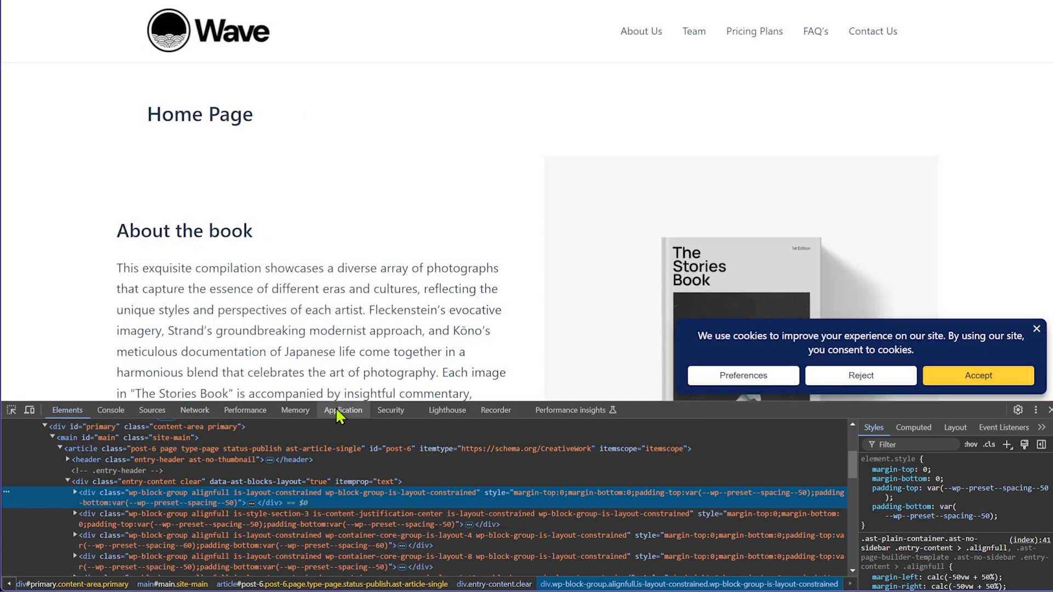
{"action": "left_click", "coordinate": [343, 410]}
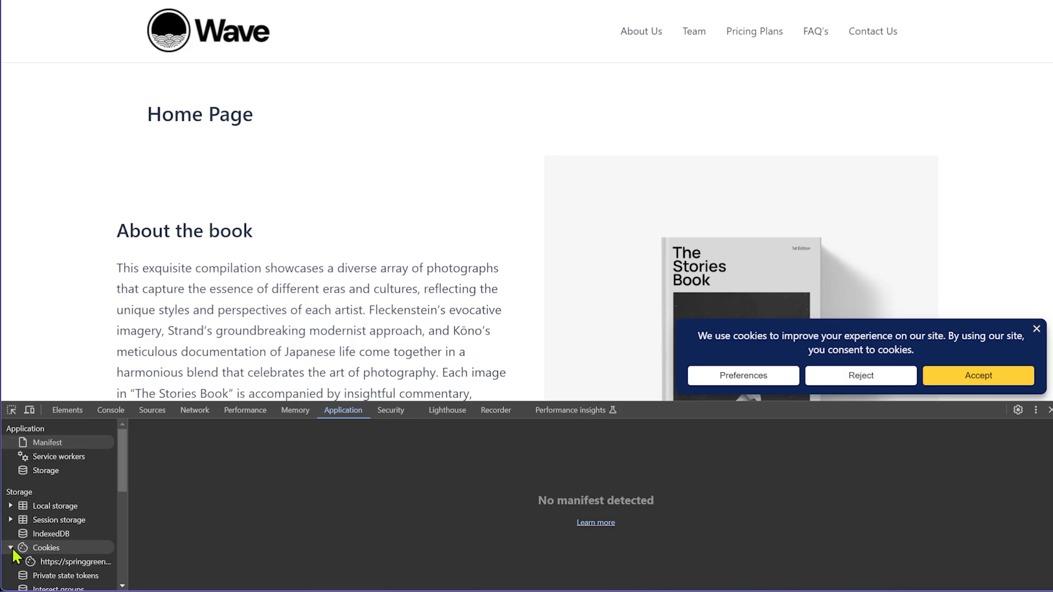
{"action": "left_click", "coordinate": [71, 561]}
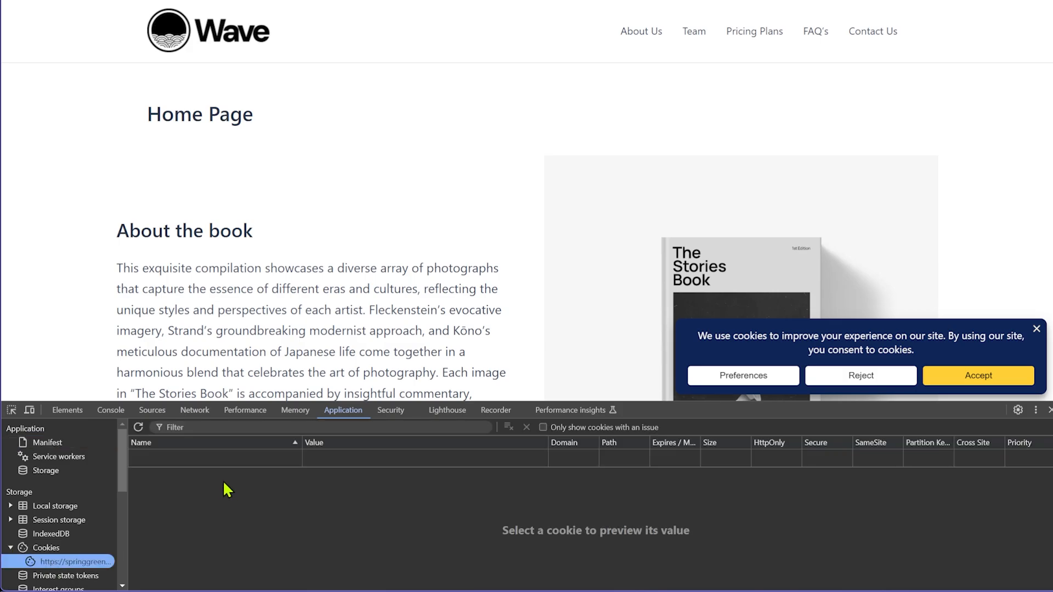
{"action": "mouse_move", "coordinate": [621, 459]}
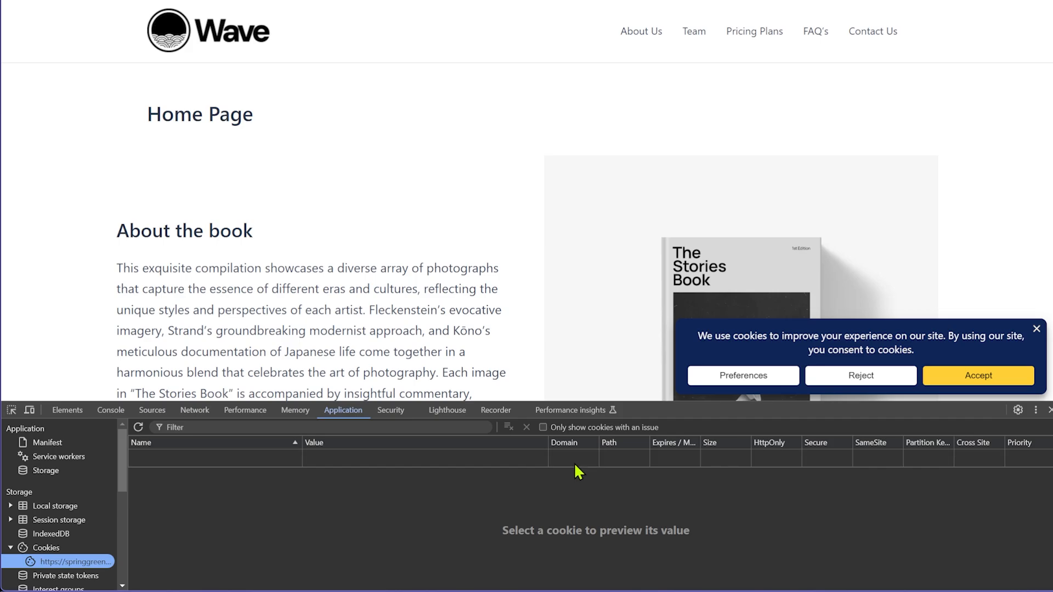
{"action": "mouse_move", "coordinate": [723, 377]}
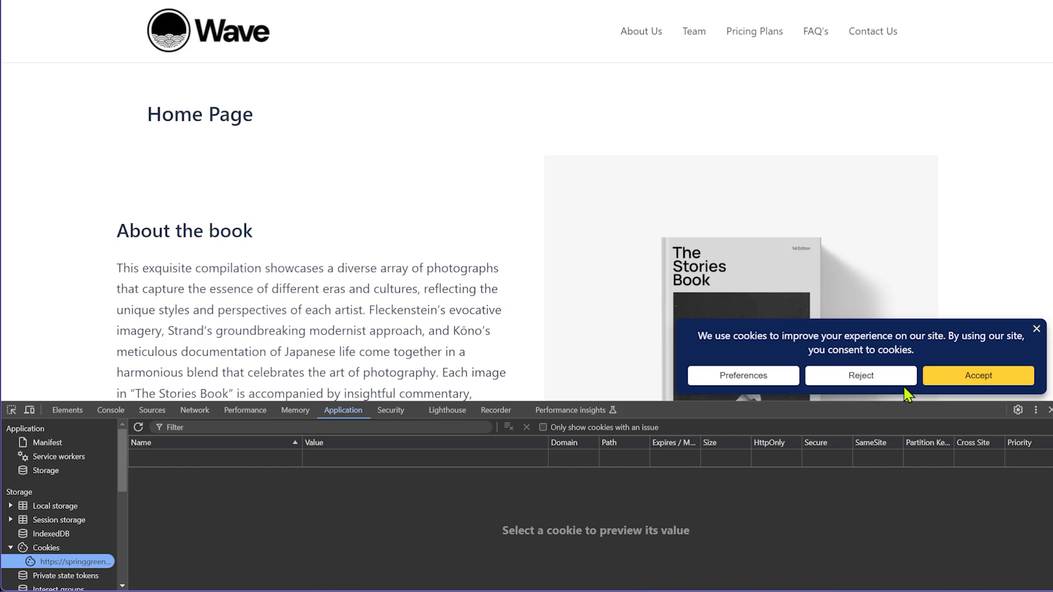
{"action": "mouse_move", "coordinate": [899, 400]}
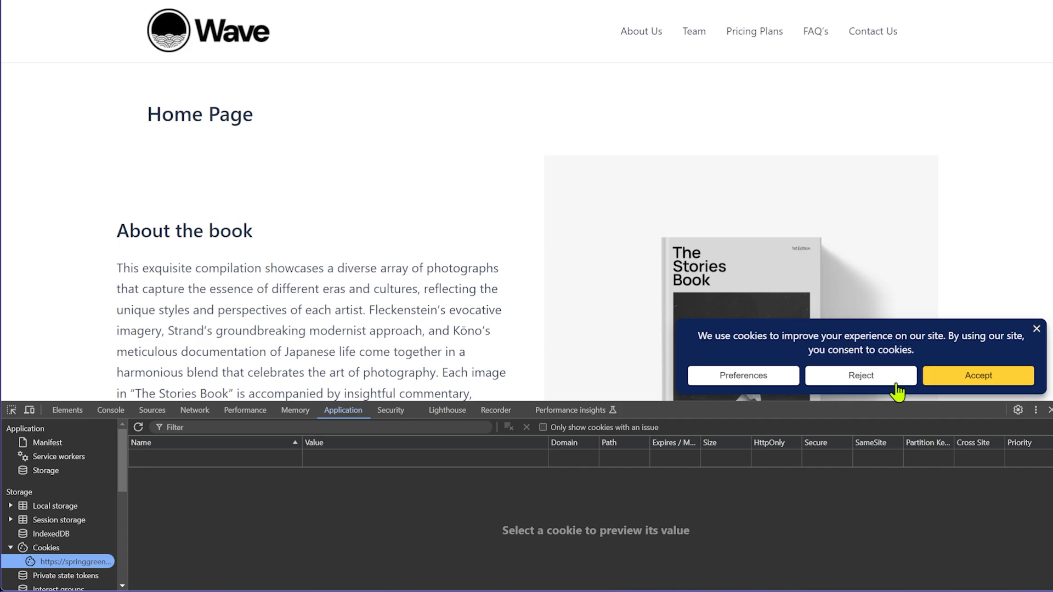
Reject non-essential cookies on the site's consent banner
{"action": "left_click", "coordinate": [978, 375]}
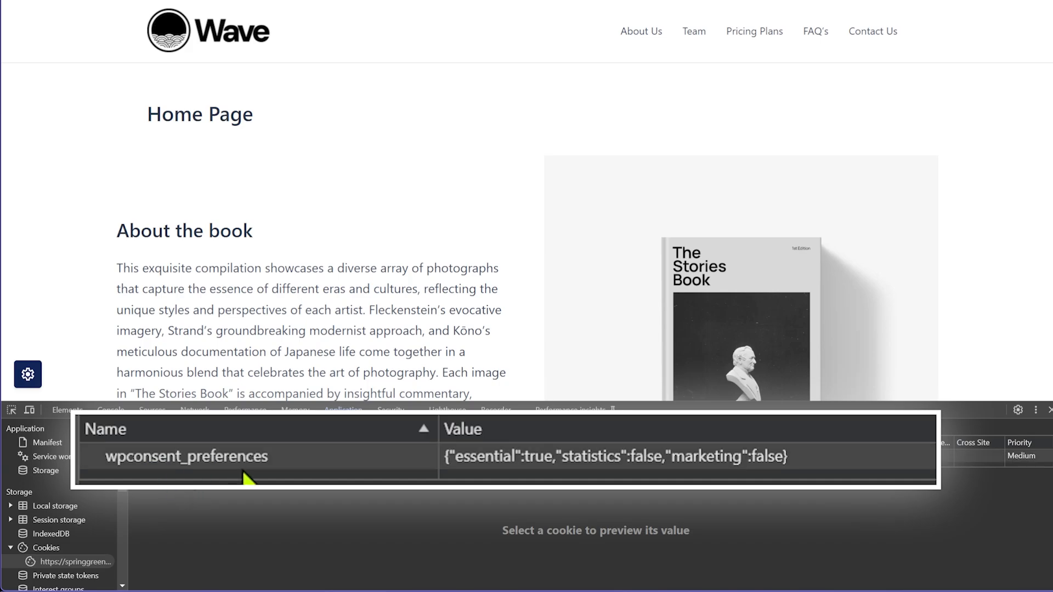
{"action": "mouse_move", "coordinate": [466, 487]}
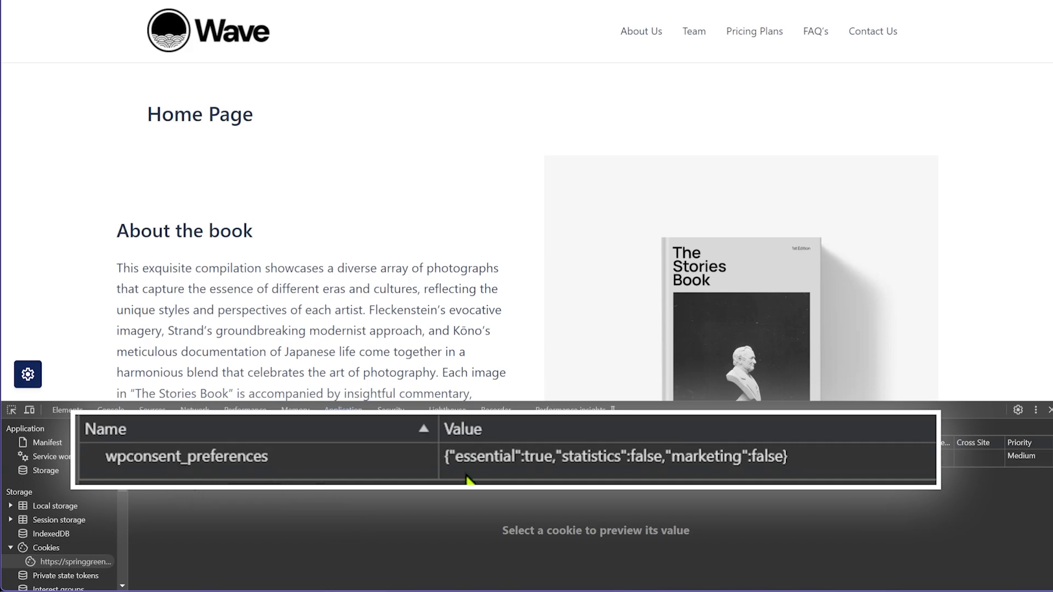
{"action": "mouse_move", "coordinate": [606, 483]}
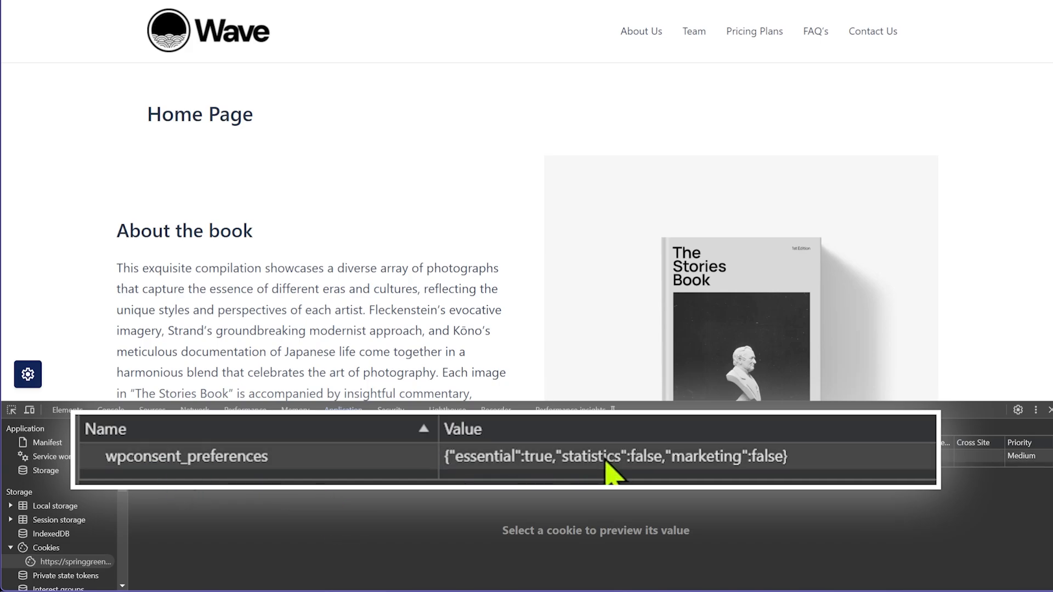
{"action": "mouse_move", "coordinate": [431, 529]}
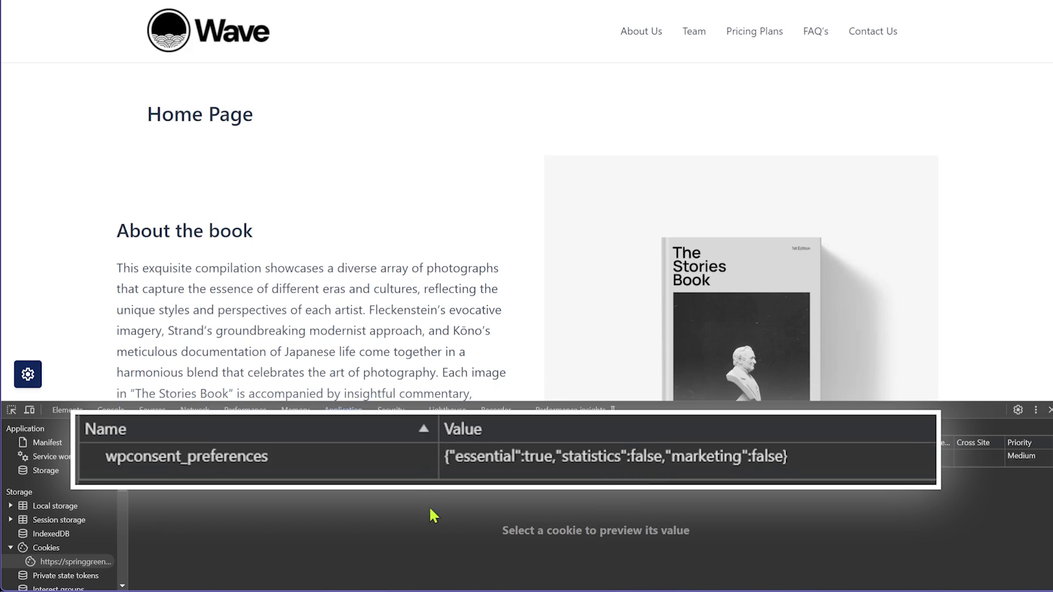
{"action": "mouse_move", "coordinate": [464, 516]}
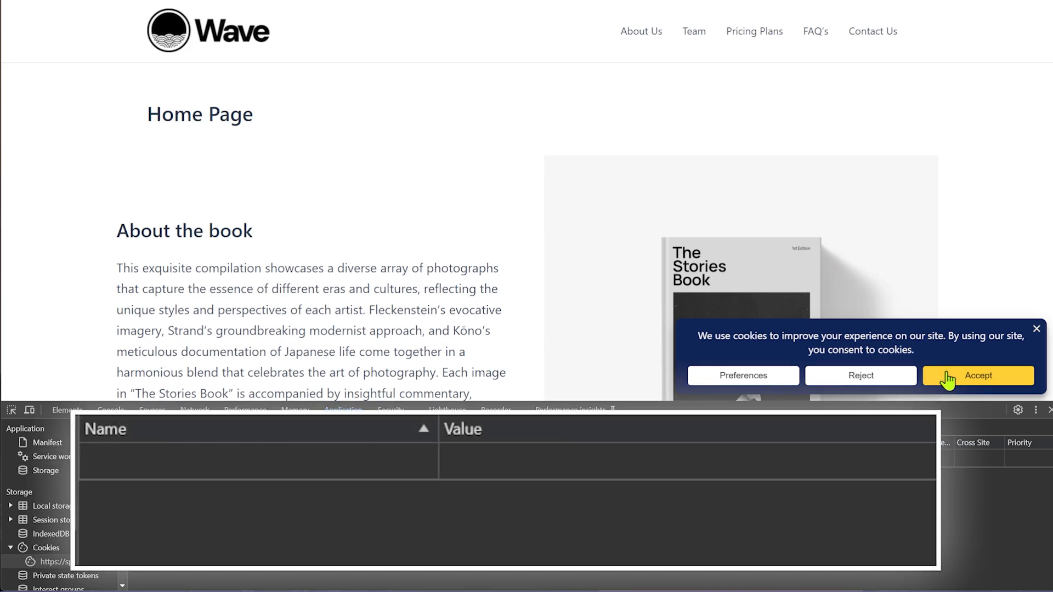
Accept all cookies on the site's consent banner
{"action": "left_click", "coordinate": [978, 376]}
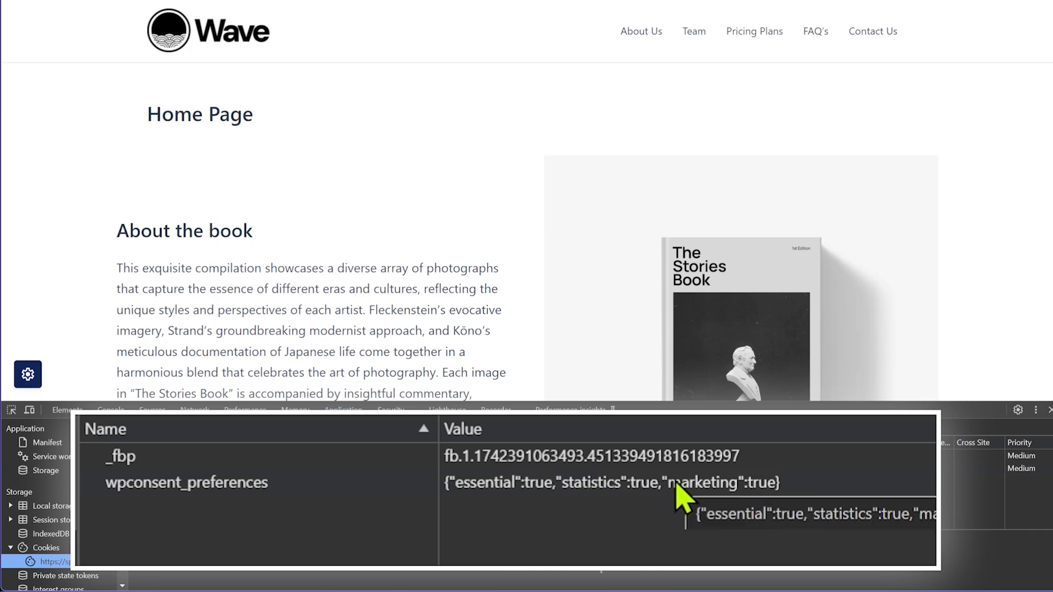
{"action": "mouse_move", "coordinate": [137, 553]}
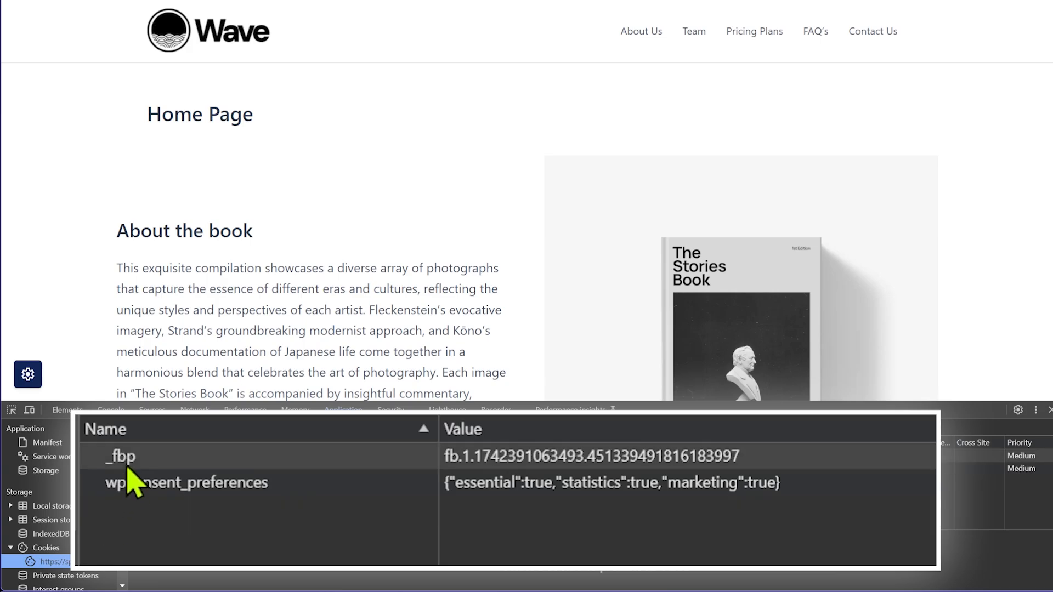
{"action": "mouse_move", "coordinate": [772, 486]}
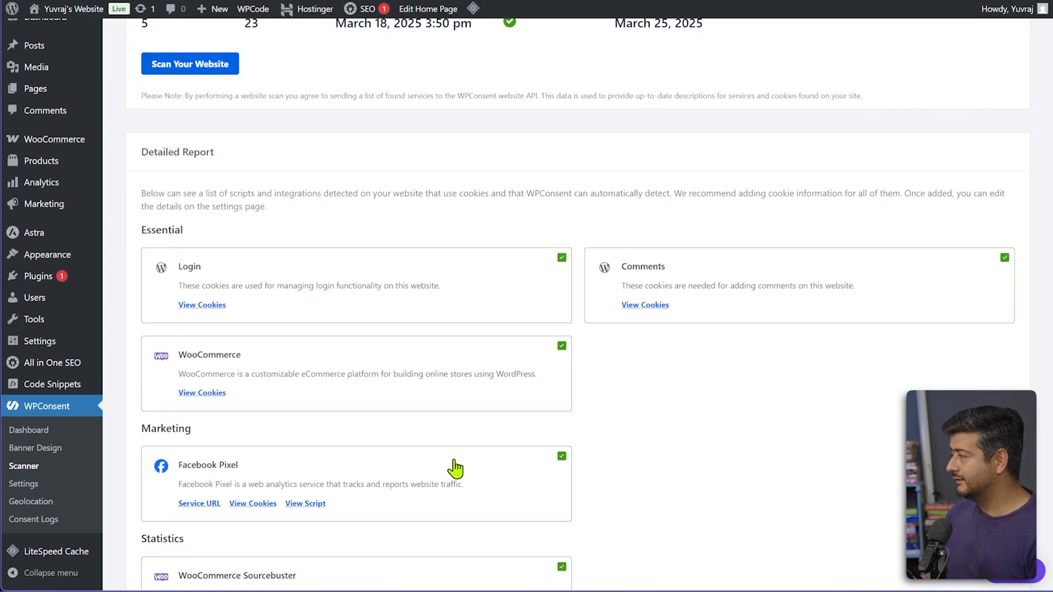
Show Facebook Pixel's cookies in the scanner report, then go to Banner Design
{"action": "left_click", "coordinate": [253, 503]}
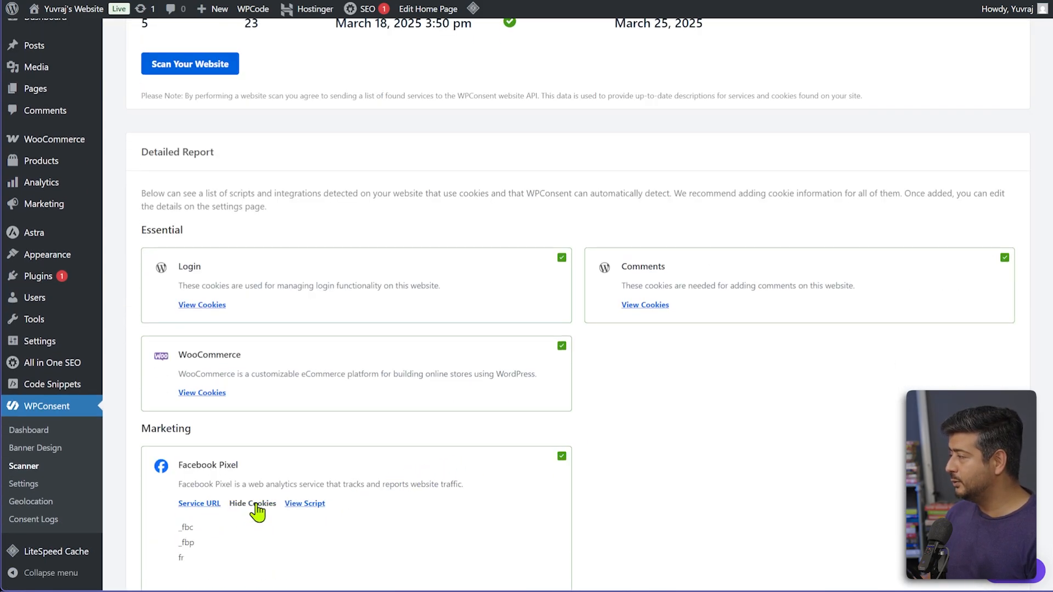
{"action": "scroll", "scroll_direction": "down", "scroll_amount": 3}
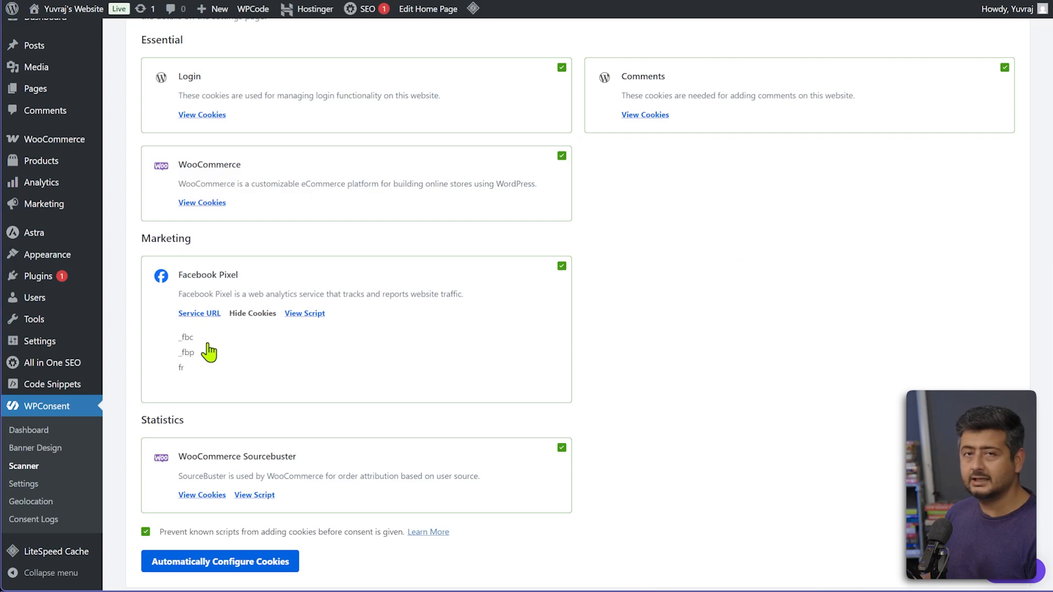
{"action": "mouse_move", "coordinate": [233, 364]}
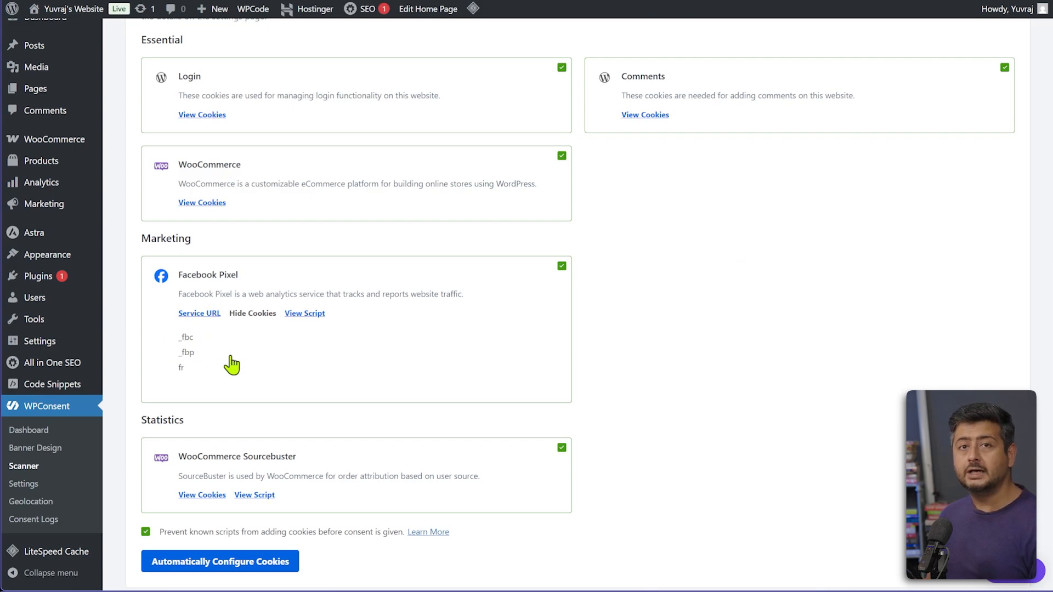
{"action": "mouse_move", "coordinate": [632, 404]}
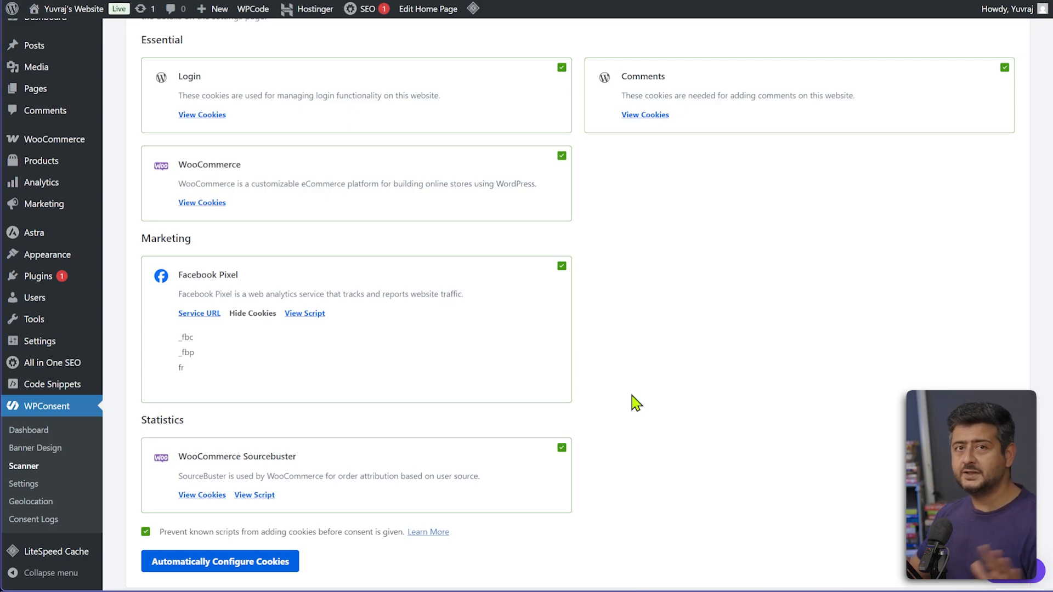
{"action": "mouse_move", "coordinate": [98, 487]}
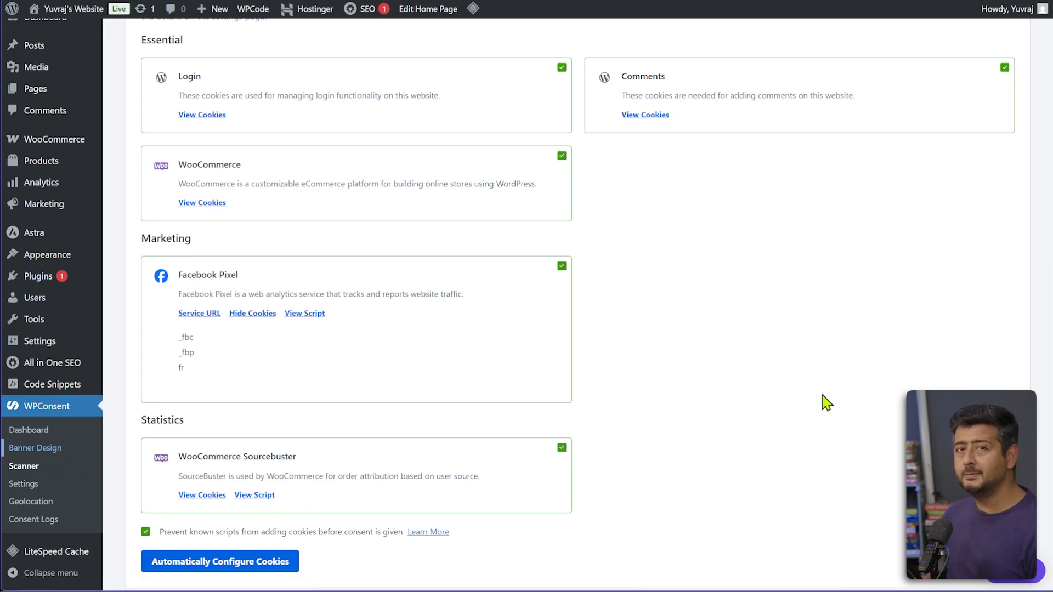
{"action": "left_click", "coordinate": [36, 448]}
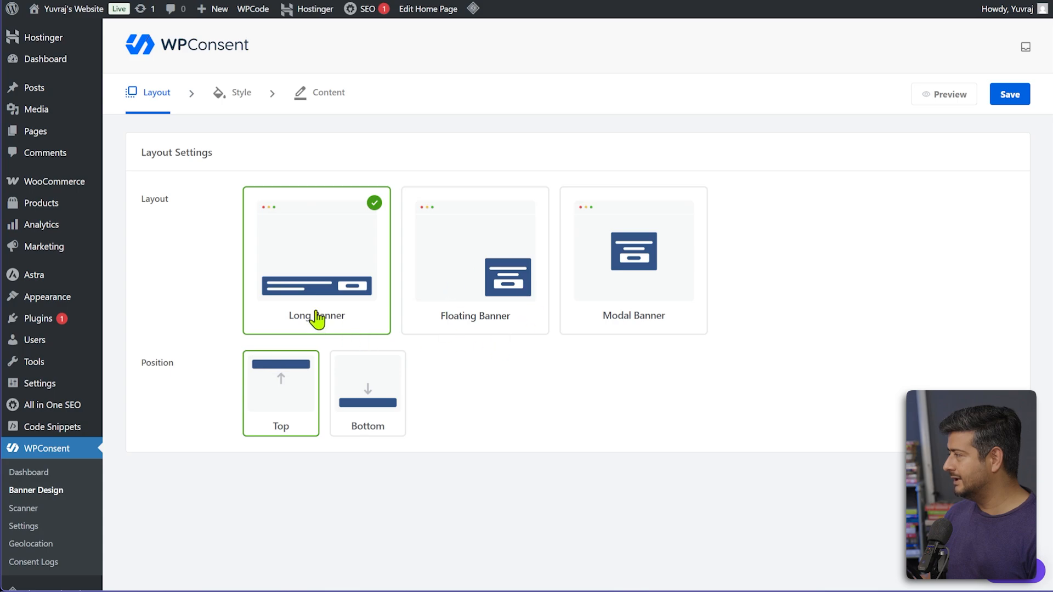
Choose the Floating Banner layout and place it at the right bottom position
{"action": "left_click", "coordinate": [475, 261]}
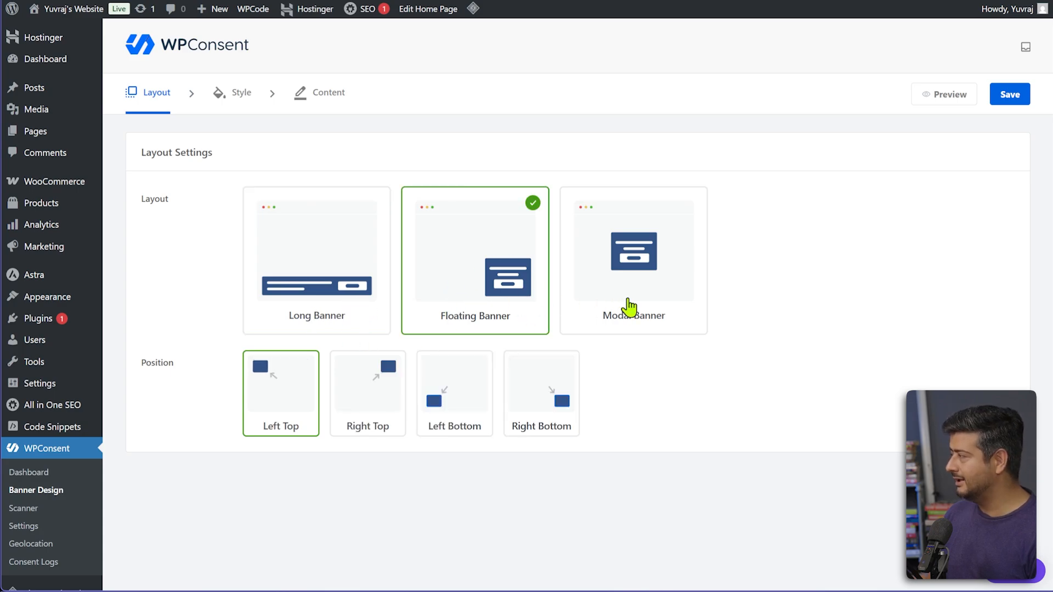
{"action": "left_click", "coordinate": [633, 261]}
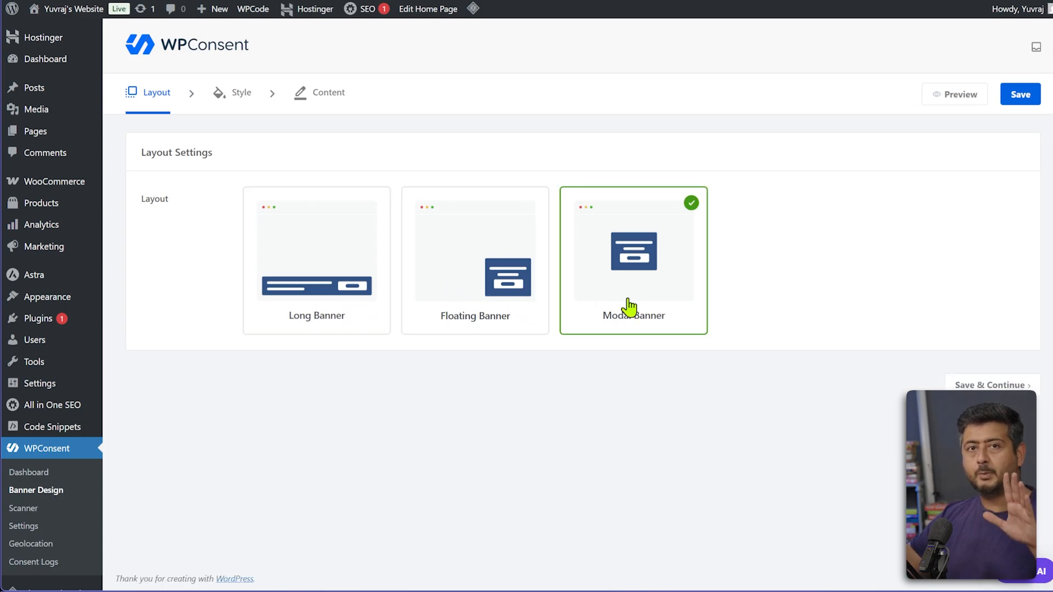
{"action": "mouse_move", "coordinate": [463, 270]}
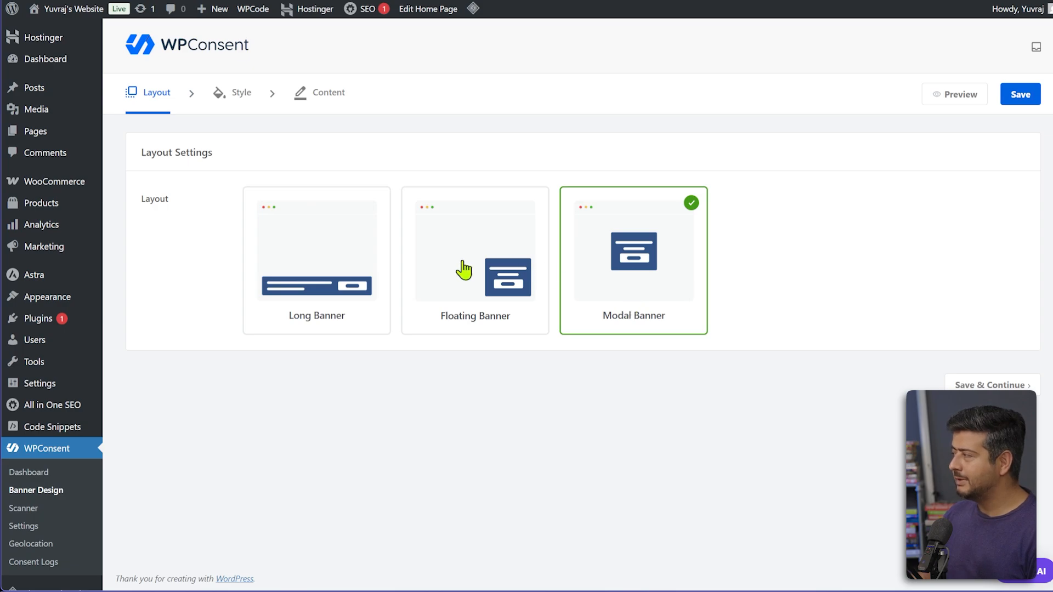
{"action": "left_click", "coordinate": [475, 260]}
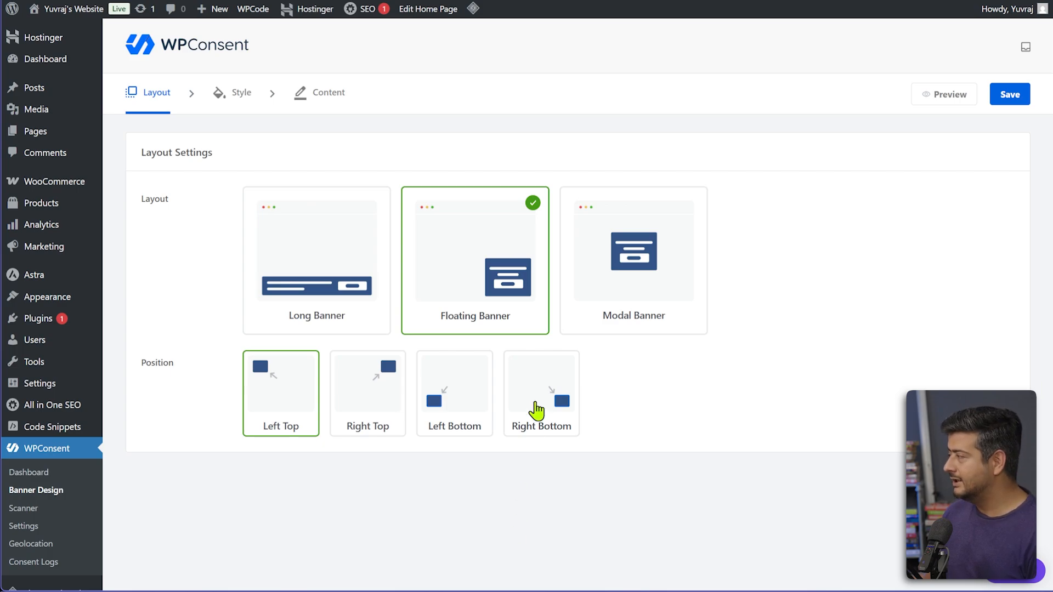
{"action": "left_click", "coordinate": [542, 393]}
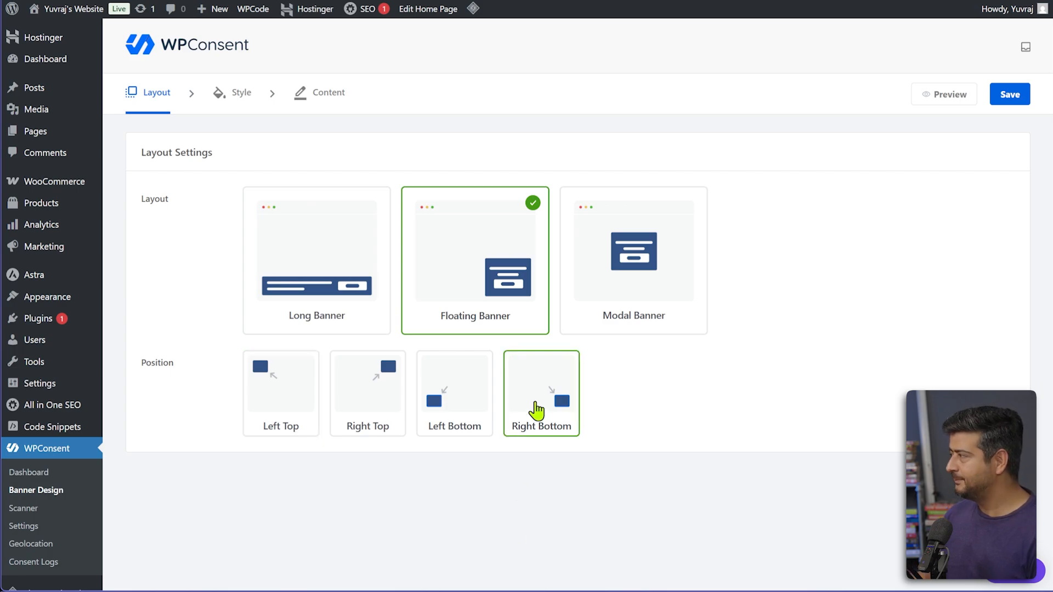
{"action": "mouse_move", "coordinate": [266, 99]}
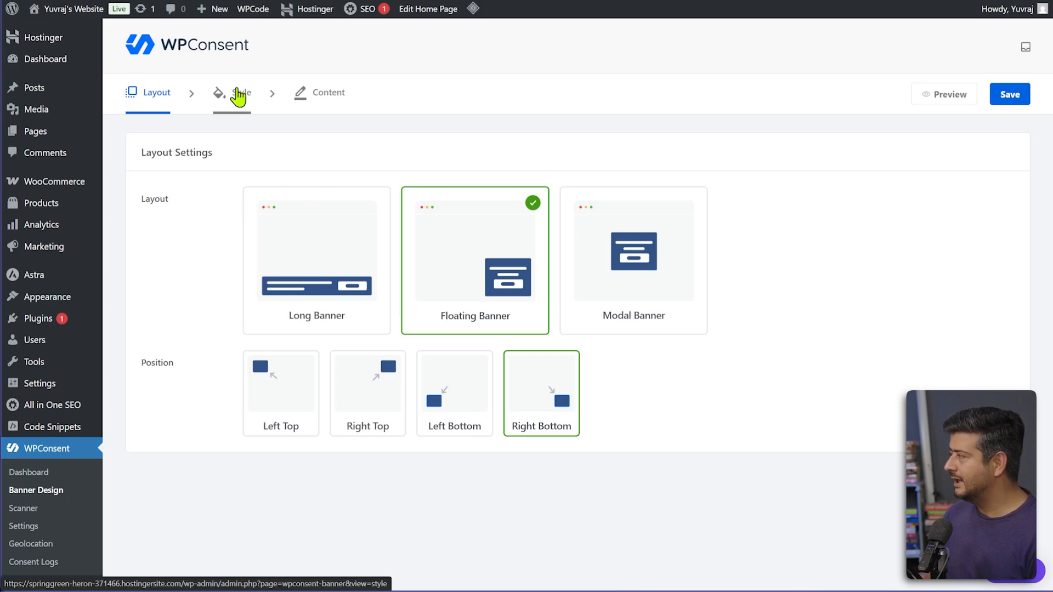
Give the accept button a #4cff28 green background and the cancel button #f82a2a red
{"action": "left_click", "coordinate": [239, 92]}
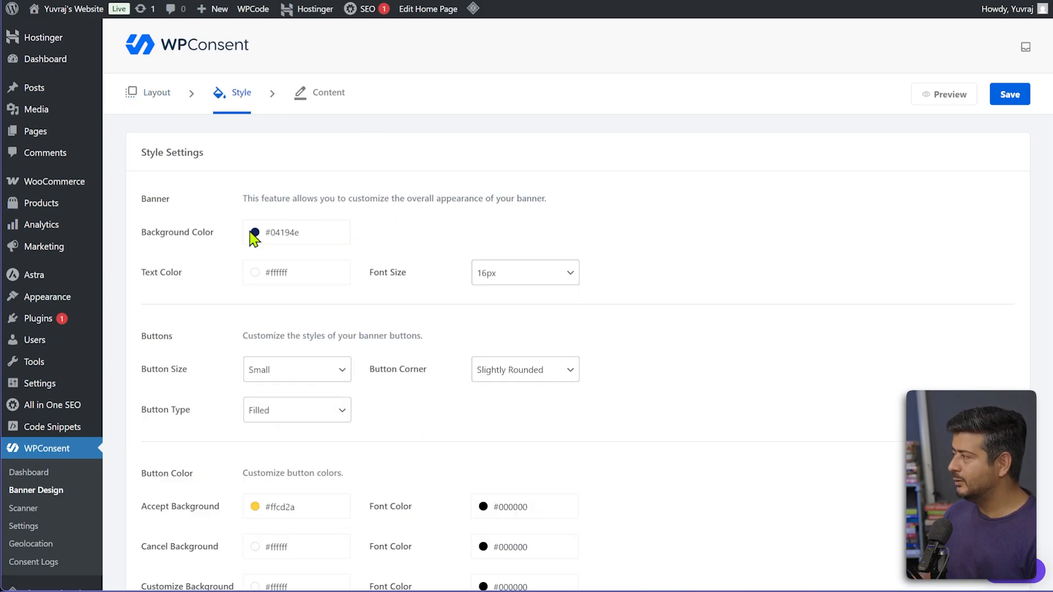
{"action": "mouse_move", "coordinate": [255, 283]}
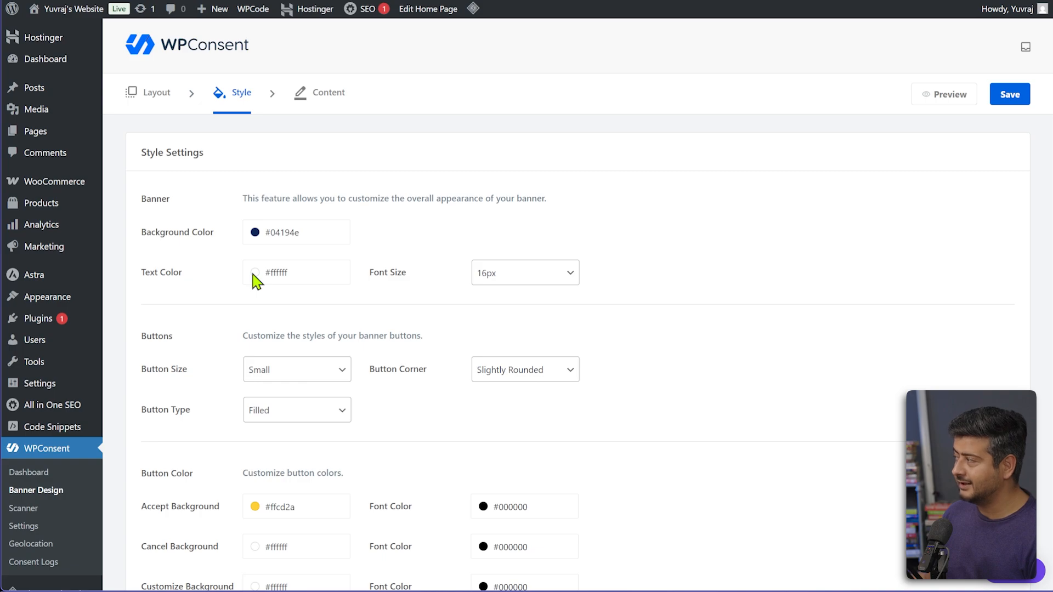
{"action": "mouse_move", "coordinate": [331, 373]}
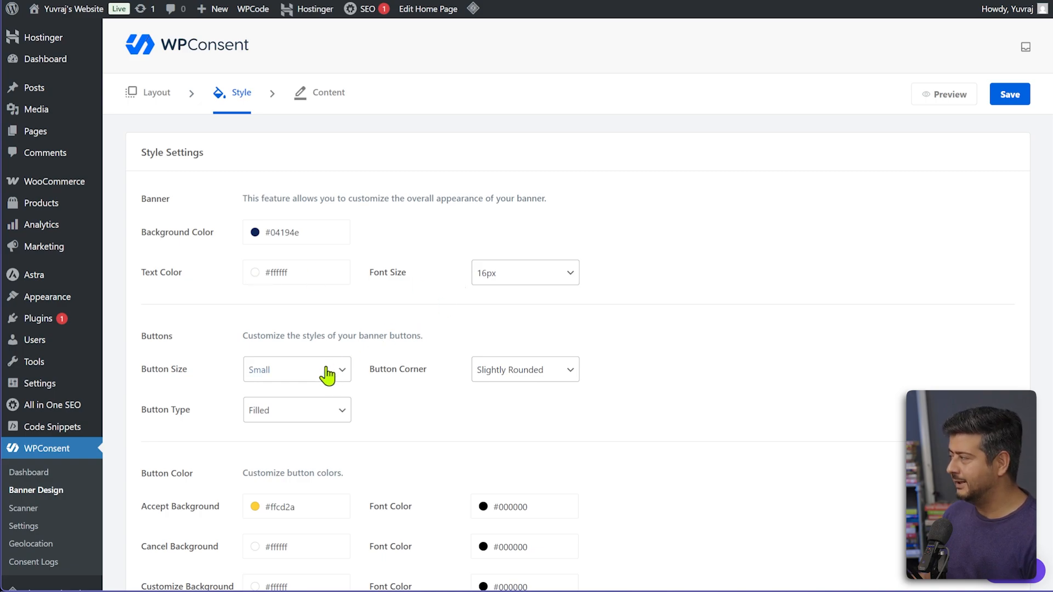
{"action": "mouse_move", "coordinate": [524, 373]}
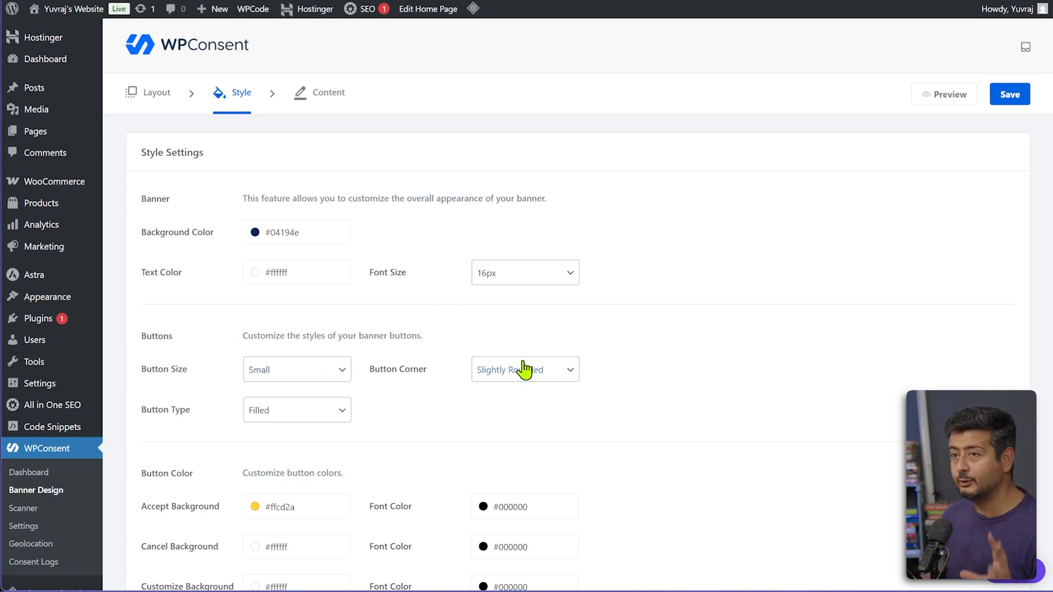
{"action": "scroll", "scroll_direction": "down", "scroll_amount": 3}
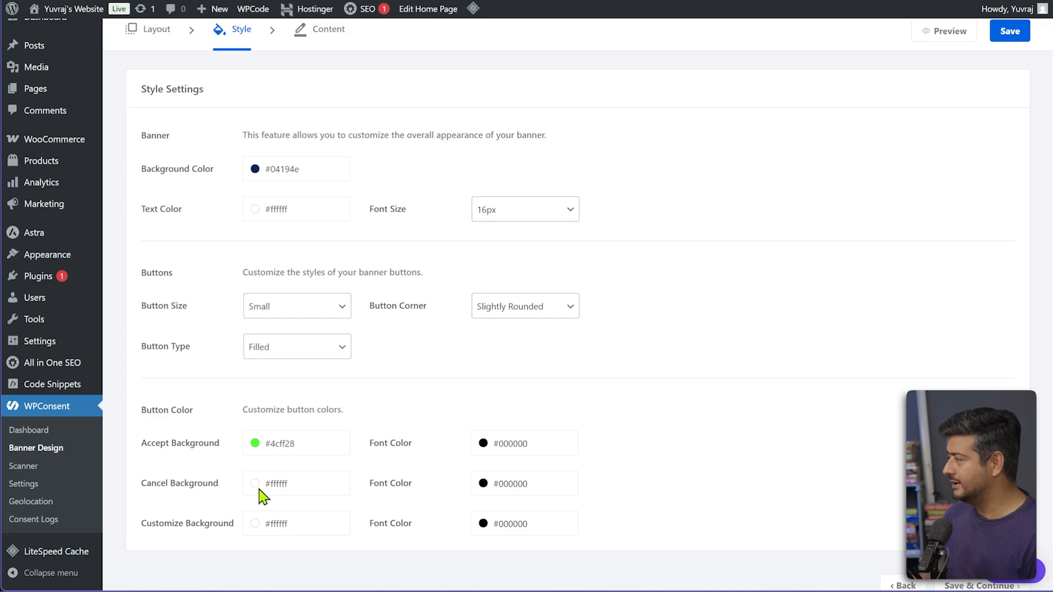
{"action": "left_click", "coordinate": [255, 483]}
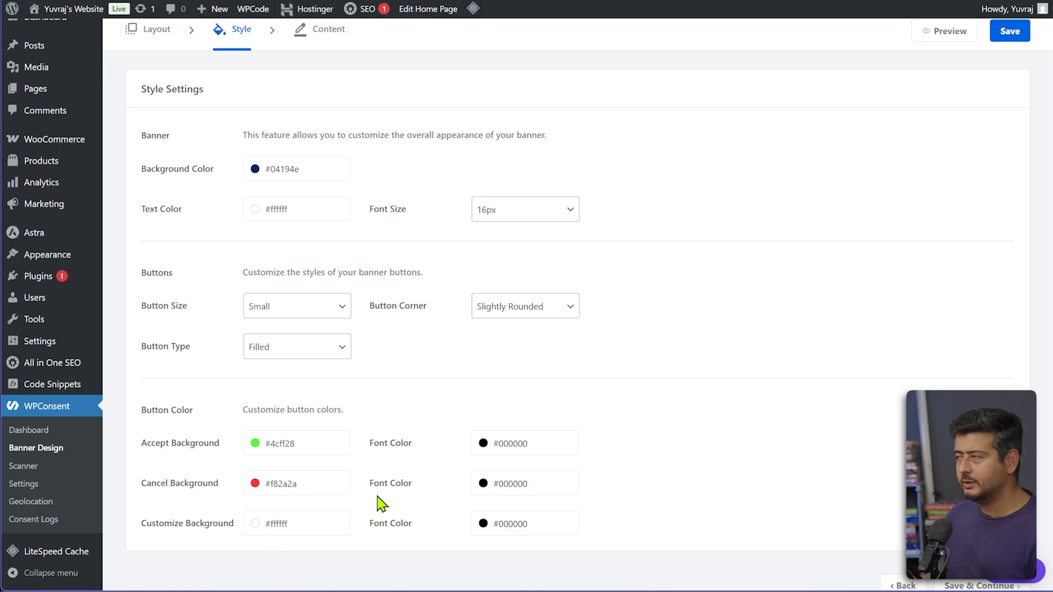
{"action": "mouse_move", "coordinate": [469, 476]}
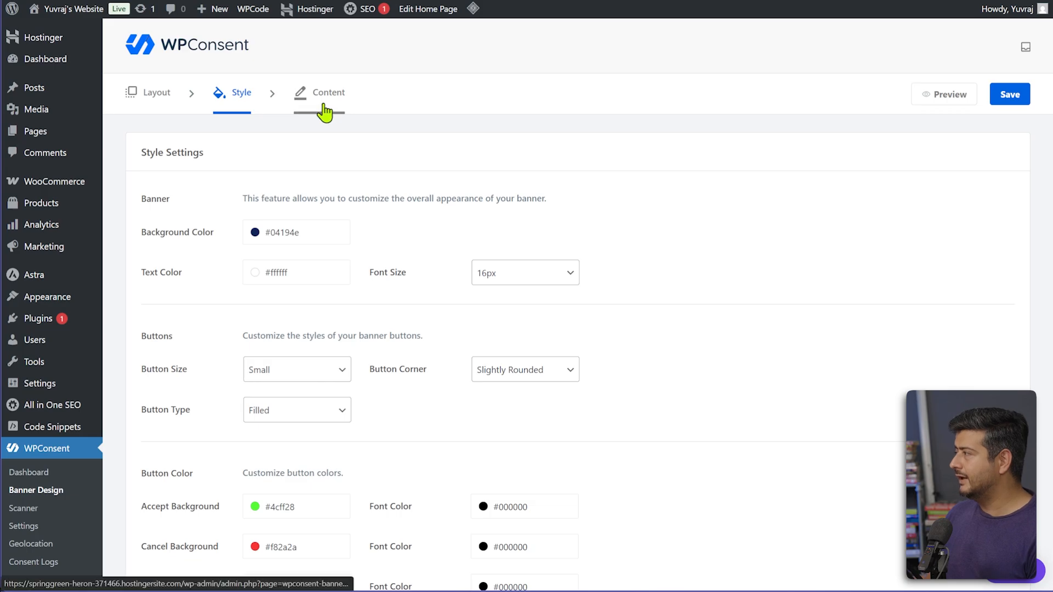
Drag the Accept Button row above Preferences and Reject in the Buttons list
{"action": "left_click", "coordinate": [330, 92]}
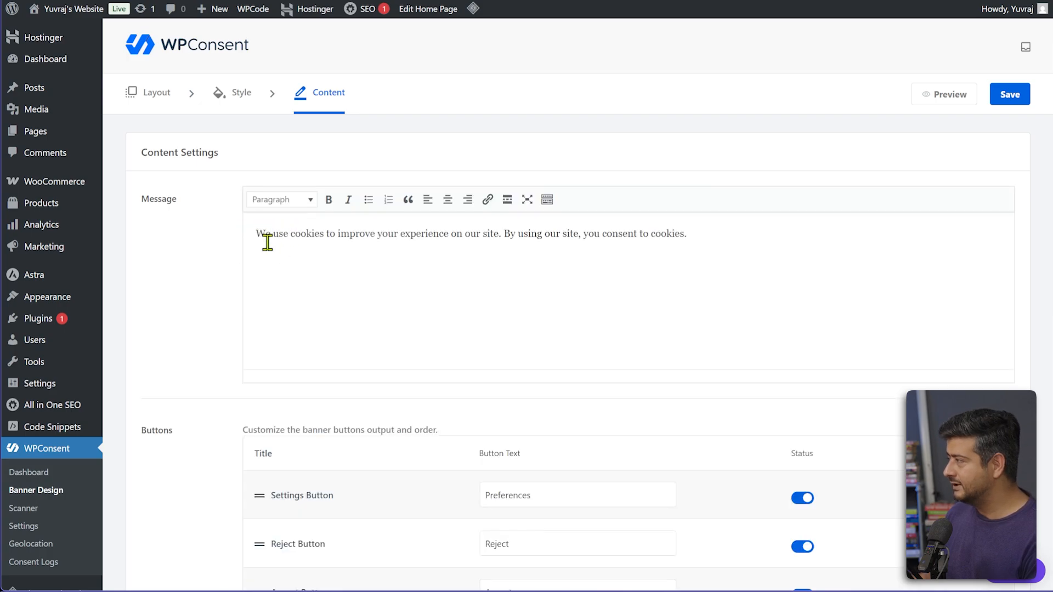
{"action": "mouse_move", "coordinate": [435, 243]}
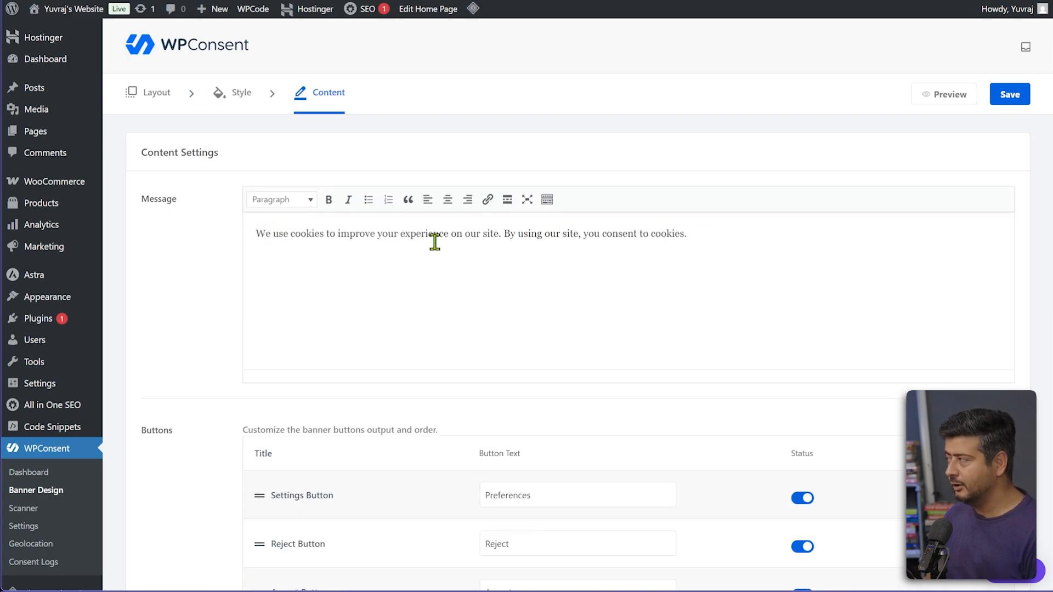
{"action": "mouse_move", "coordinate": [283, 260]}
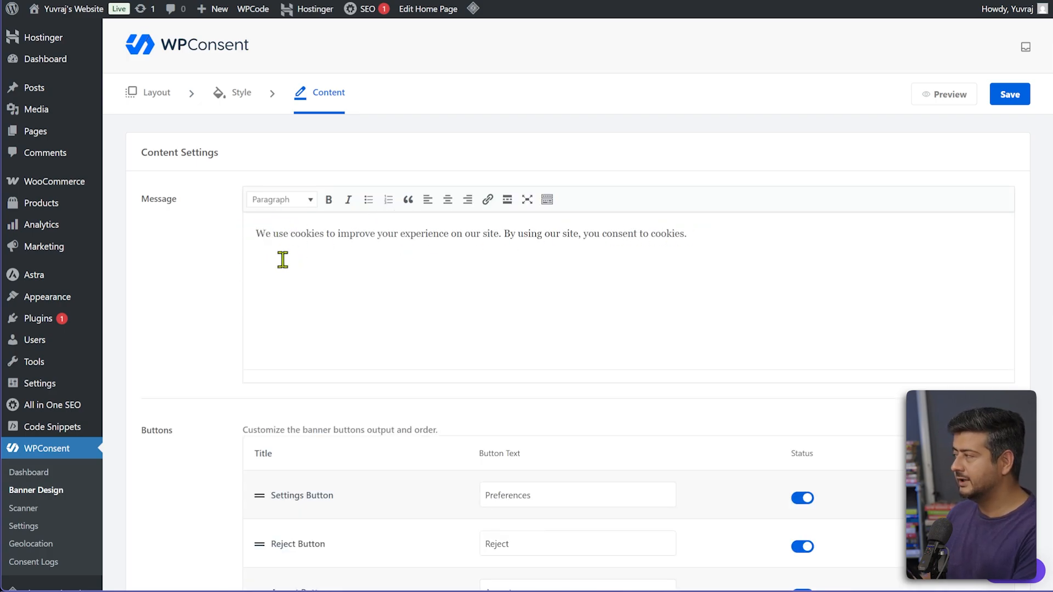
{"action": "mouse_move", "coordinate": [293, 250]}
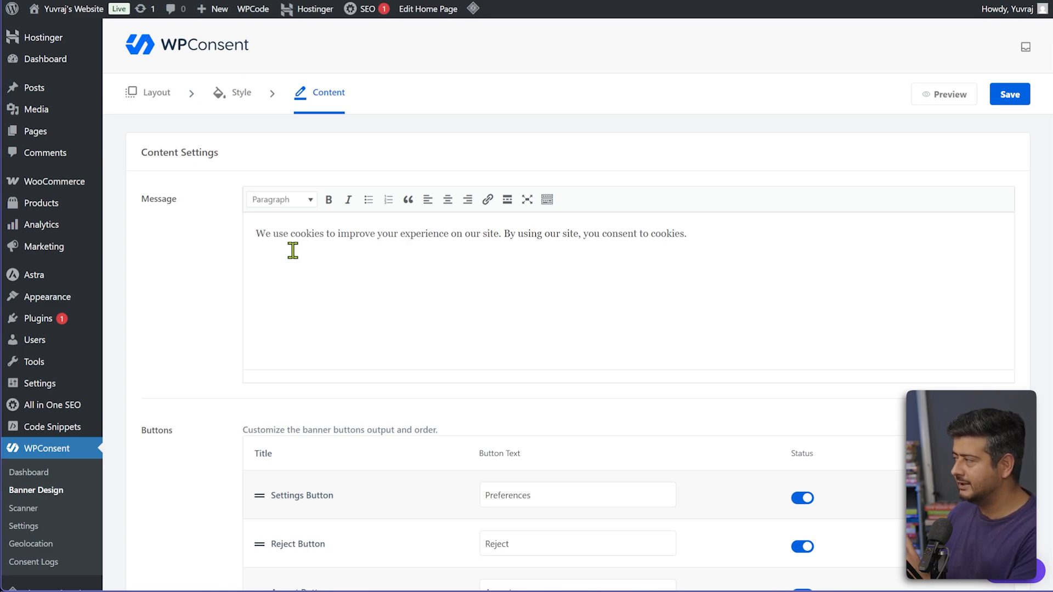
{"action": "scroll", "scroll_direction": "down", "scroll_amount": 3}
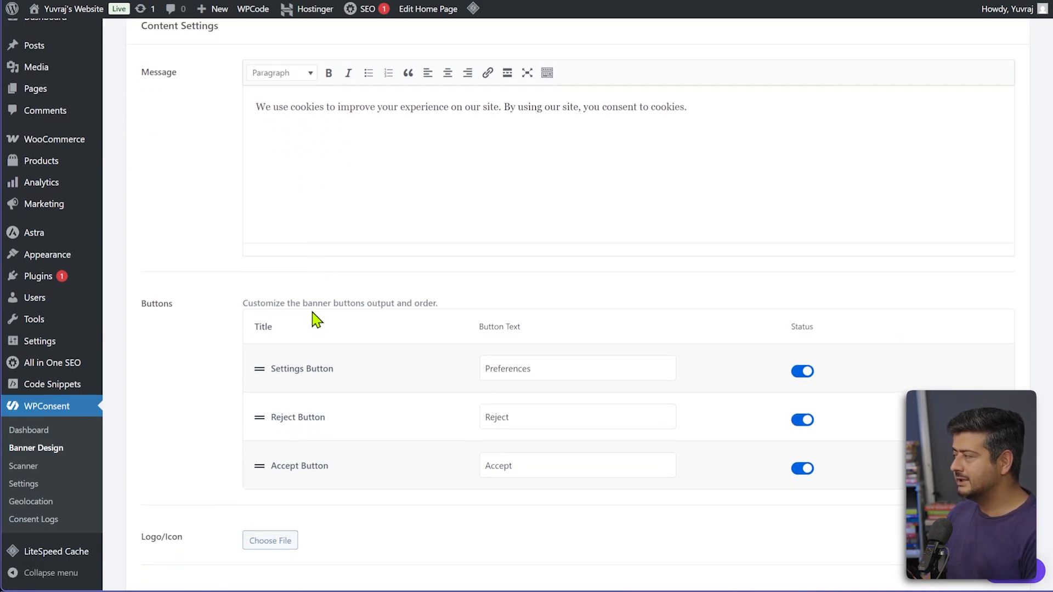
{"action": "mouse_move", "coordinate": [260, 466]}
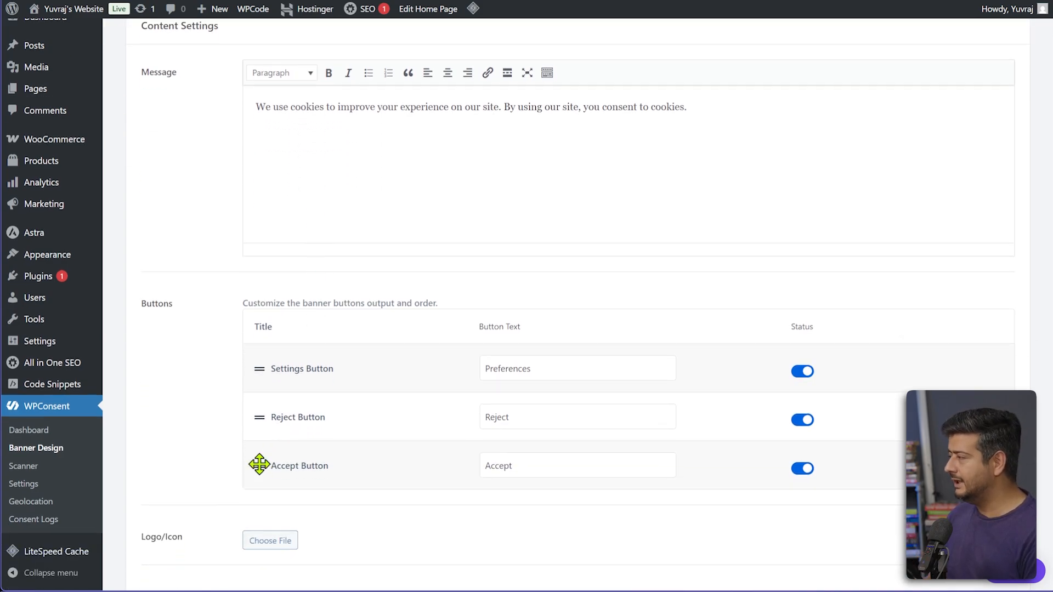
{"action": "left_click_drag", "start_coordinate": [259, 465], "coordinate": [264, 359]}
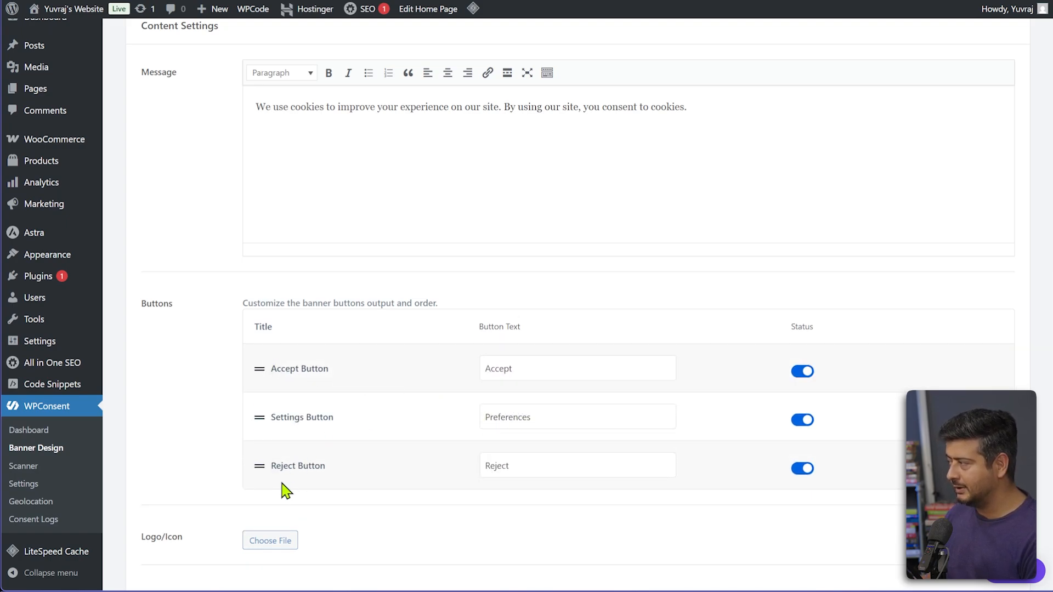
{"action": "scroll", "scroll_direction": "down", "scroll_amount": 3}
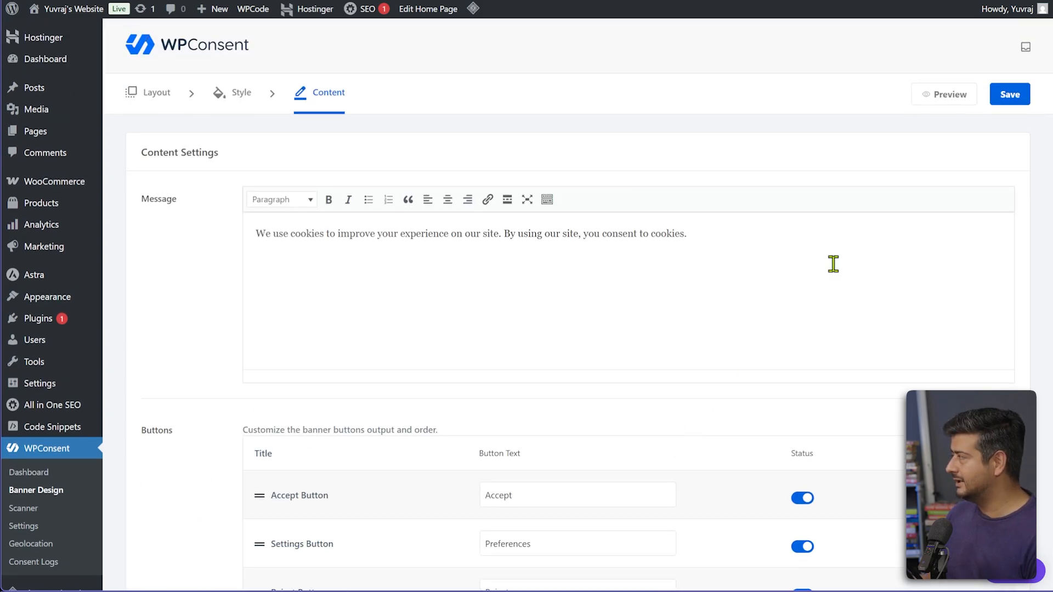
{"action": "mouse_move", "coordinate": [833, 137]}
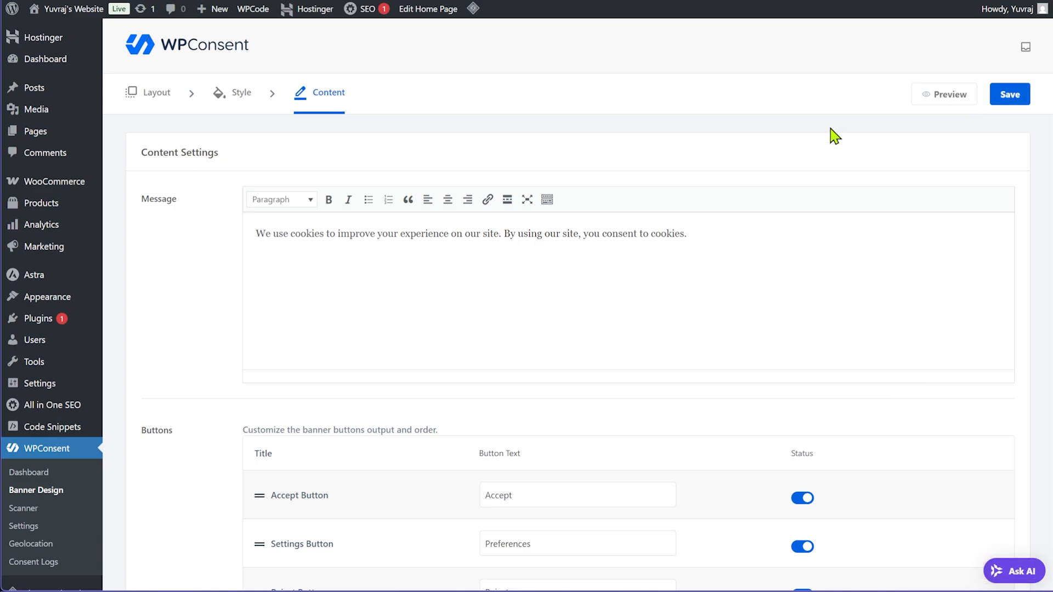
Show the live banner preview and lighten the cancel button's font colour
{"action": "left_click", "coordinate": [944, 94]}
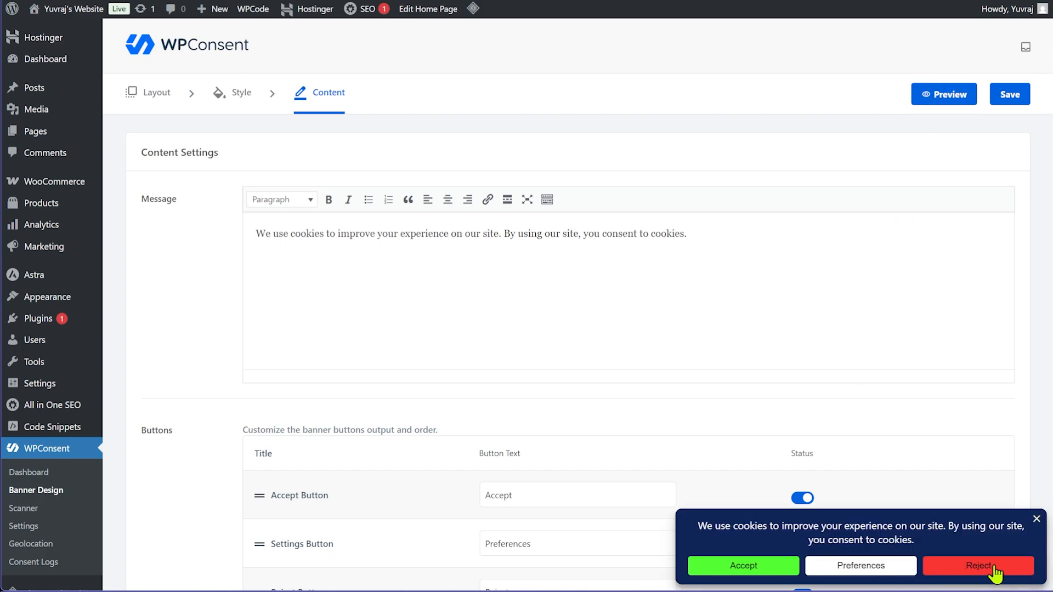
{"action": "mouse_move", "coordinate": [995, 584]}
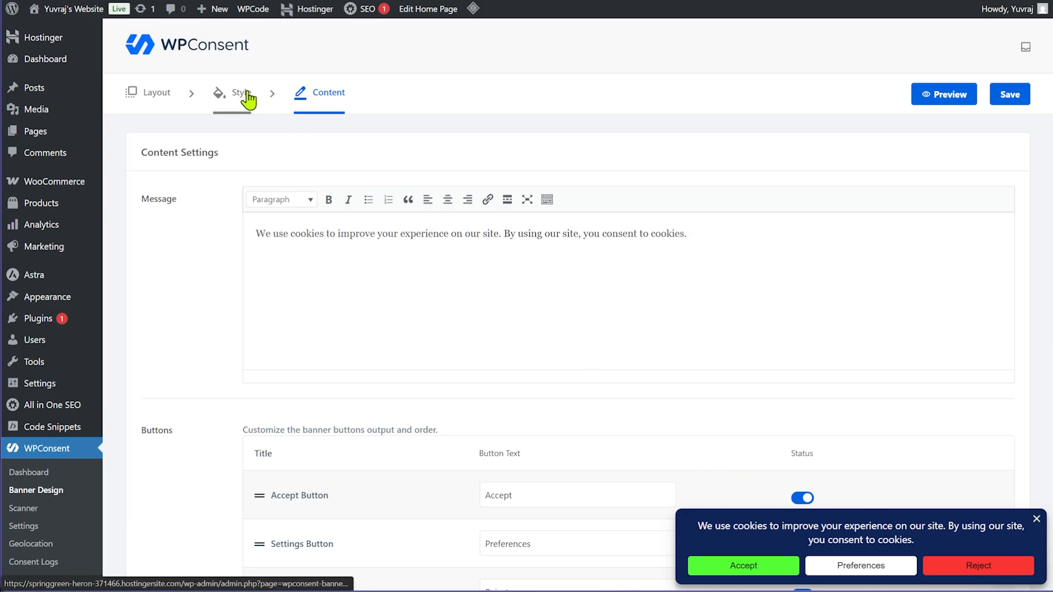
{"action": "left_click", "coordinate": [240, 92]}
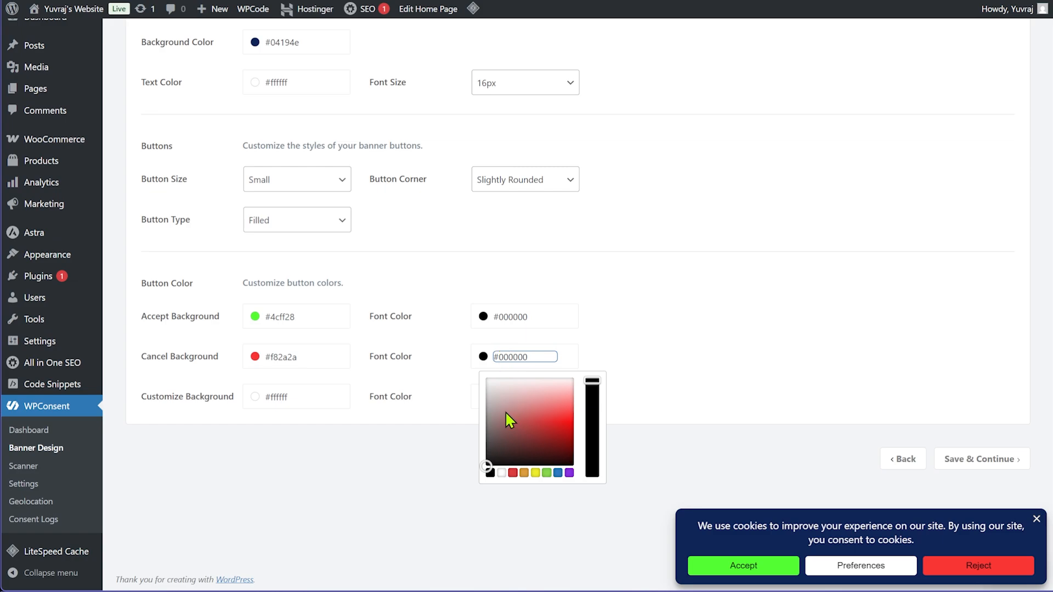
{"action": "left_click", "coordinate": [488, 386]}
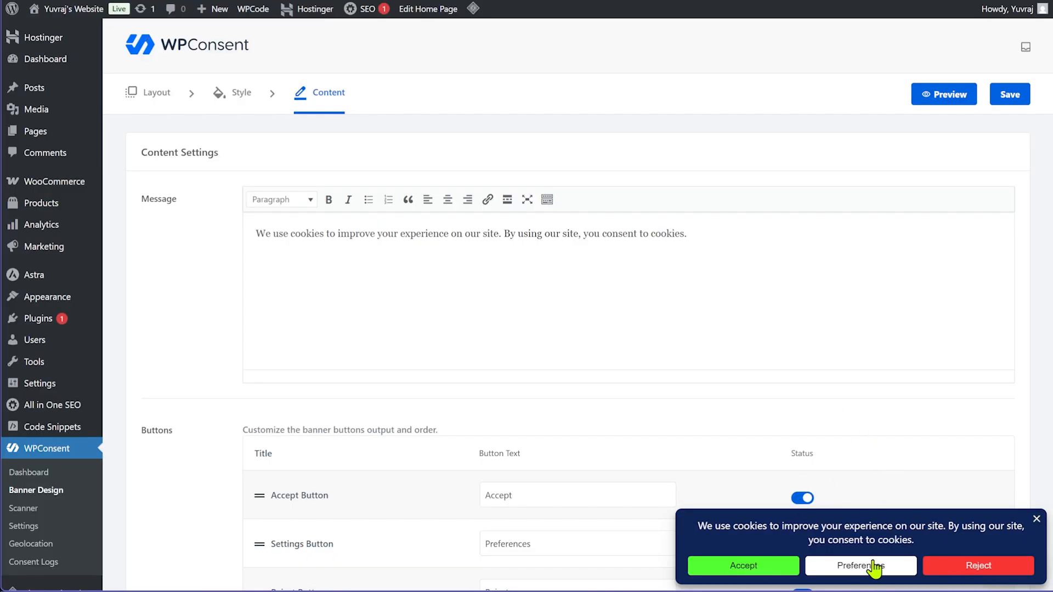
{"action": "mouse_move", "coordinate": [284, 144]}
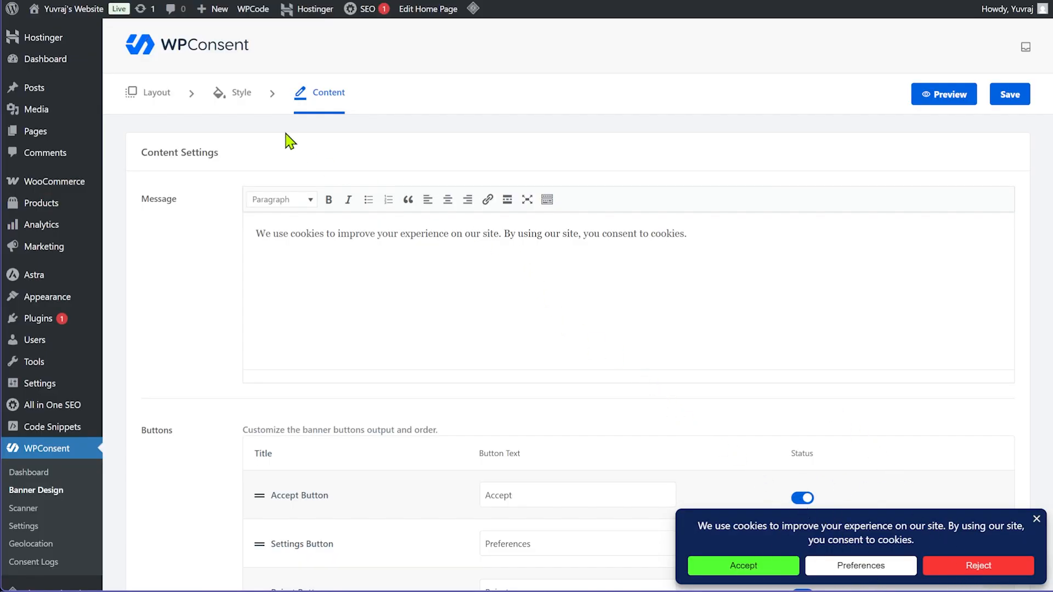
{"action": "mouse_move", "coordinate": [235, 99]}
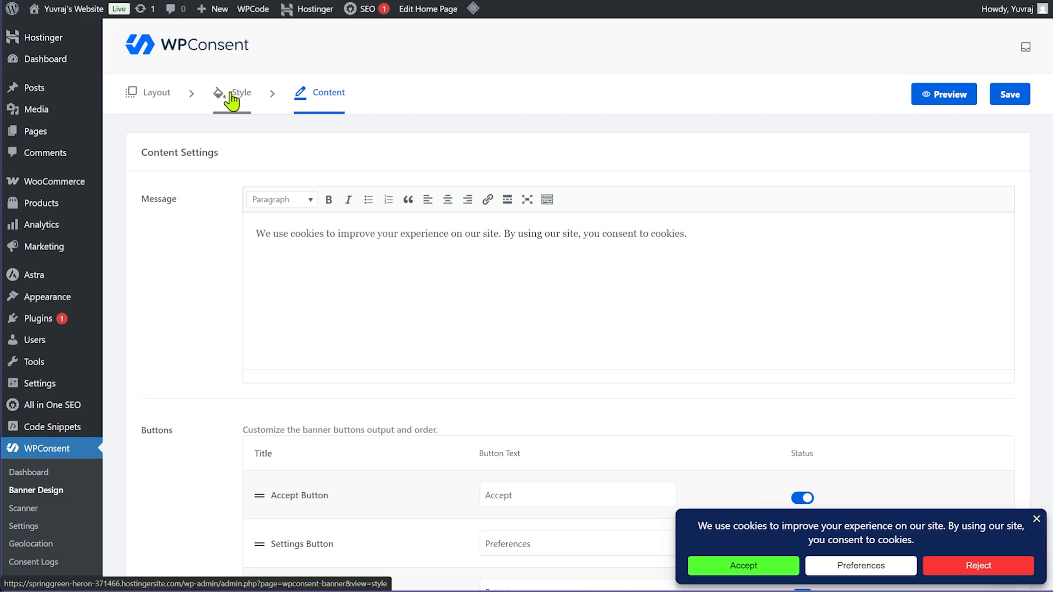
Set the banner background colour to dark reddish brown #4d1304 using the hue slider
{"action": "left_click", "coordinate": [240, 92]}
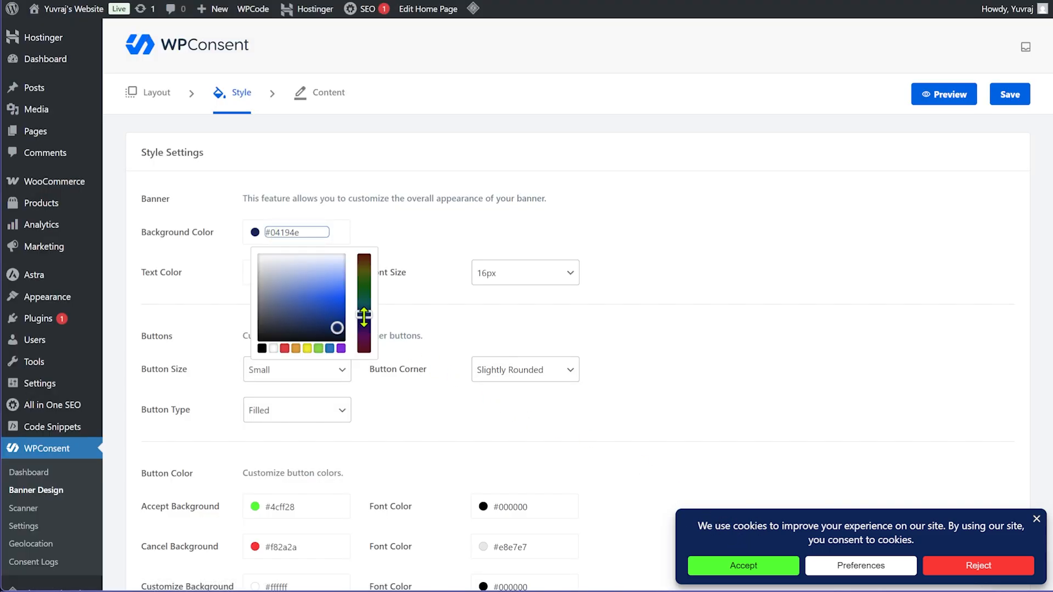
{"action": "left_click_drag", "start_coordinate": [364, 316], "coordinate": [364, 271]}
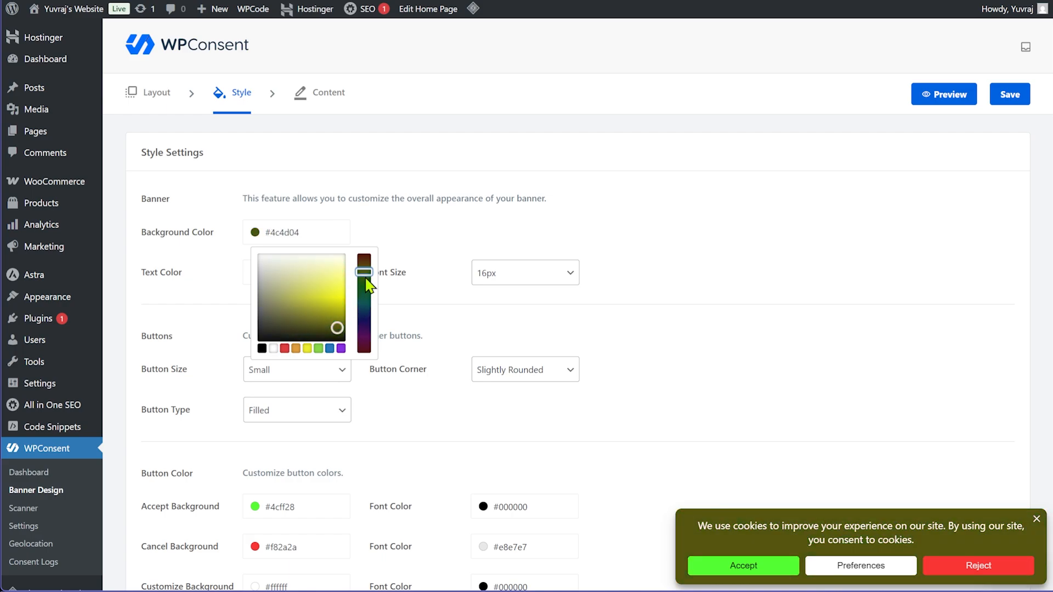
{"action": "left_click_drag", "start_coordinate": [364, 271], "coordinate": [364, 260]}
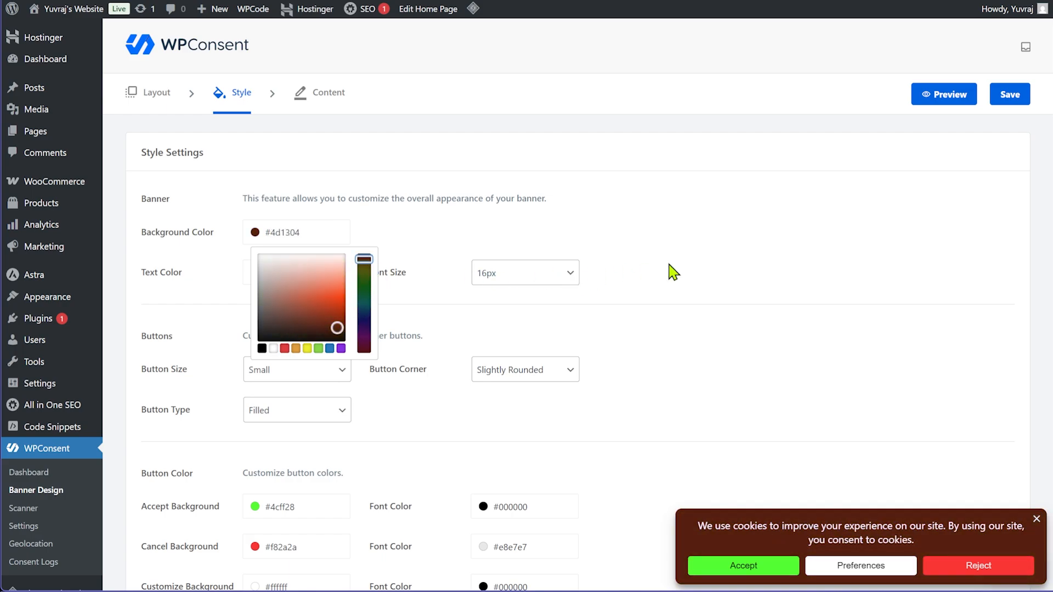
{"action": "left_click", "coordinate": [680, 273]}
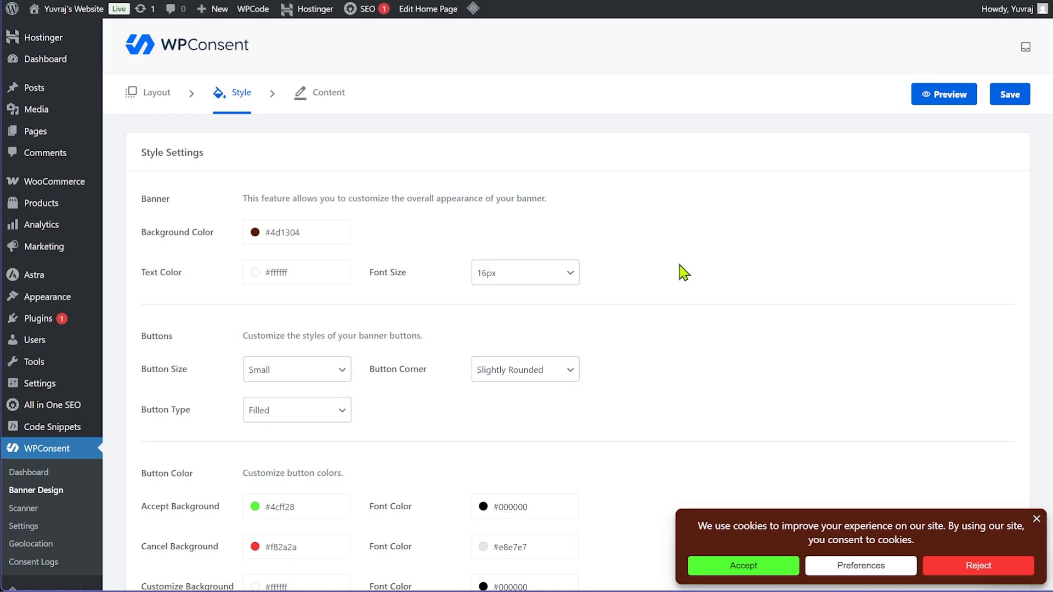